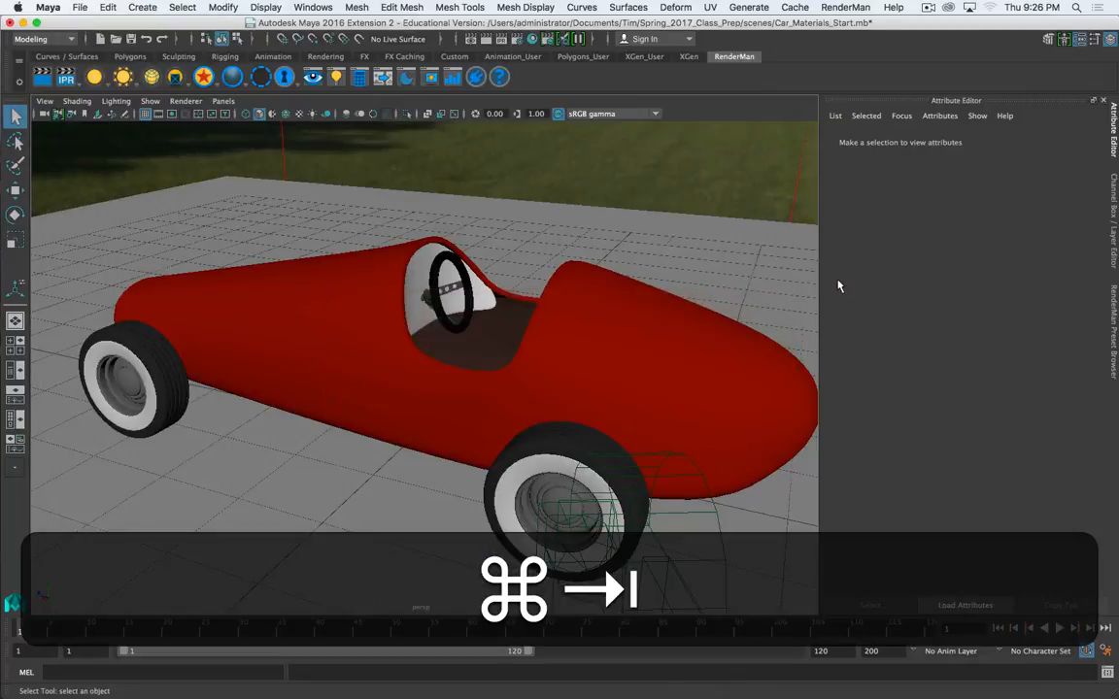
Step: Show the Plain metal materials in the RenderMan preset browser, then switch to Chrome
click(845, 8)
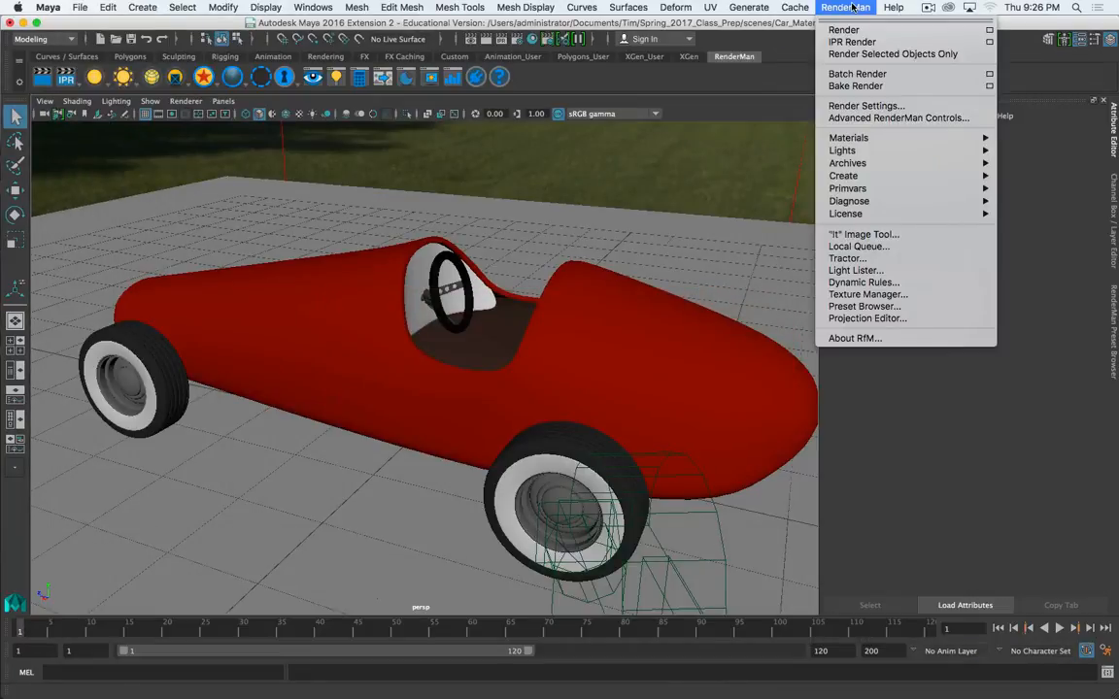
click(862, 307)
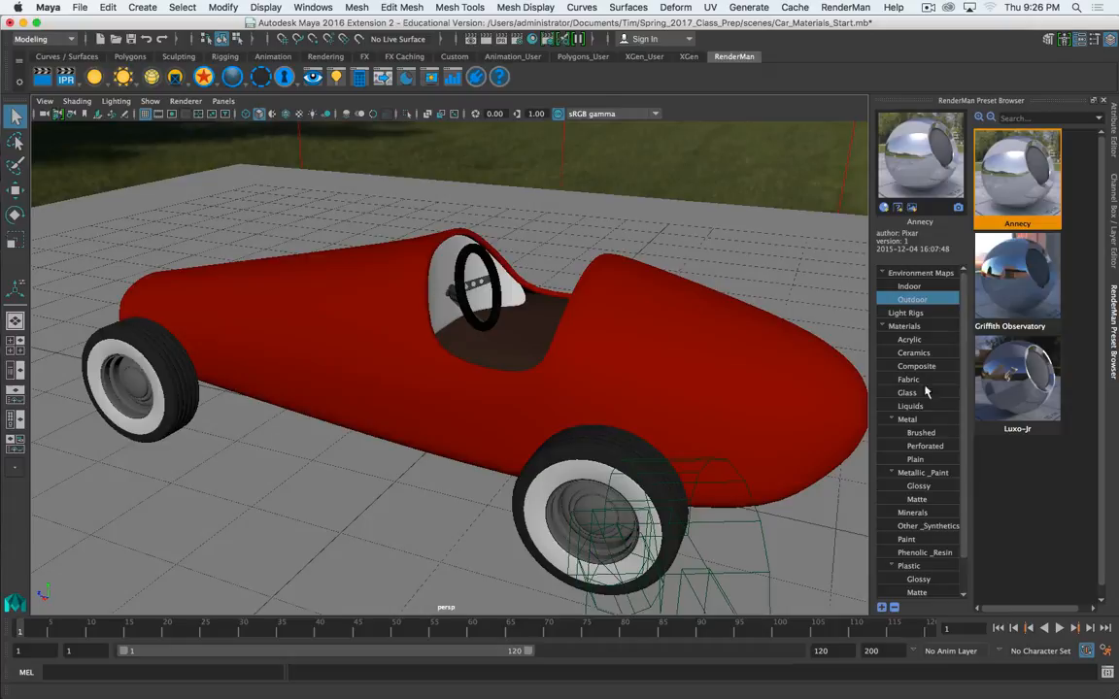
click(915, 459)
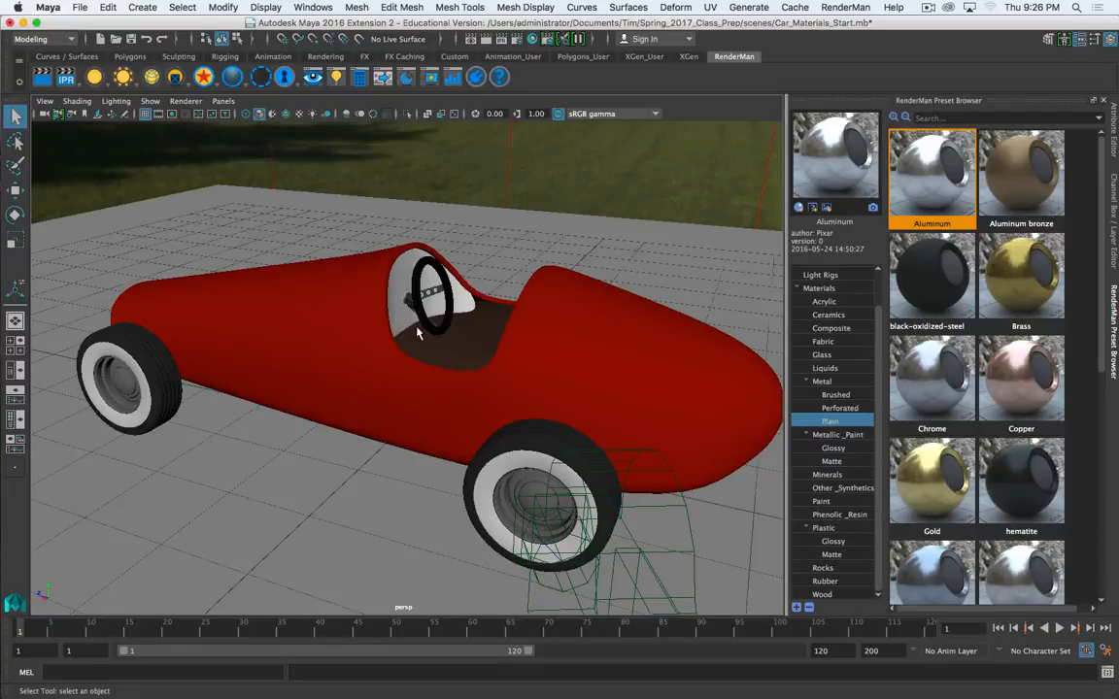
mouse_move(598, 218)
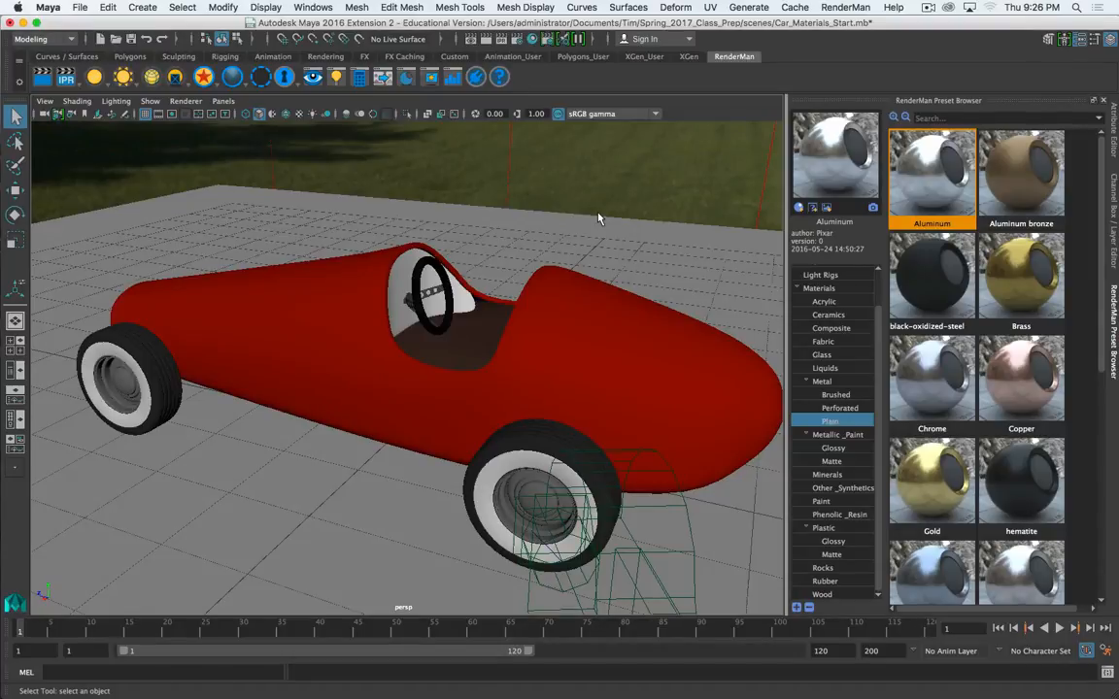
key(cmd+tab)
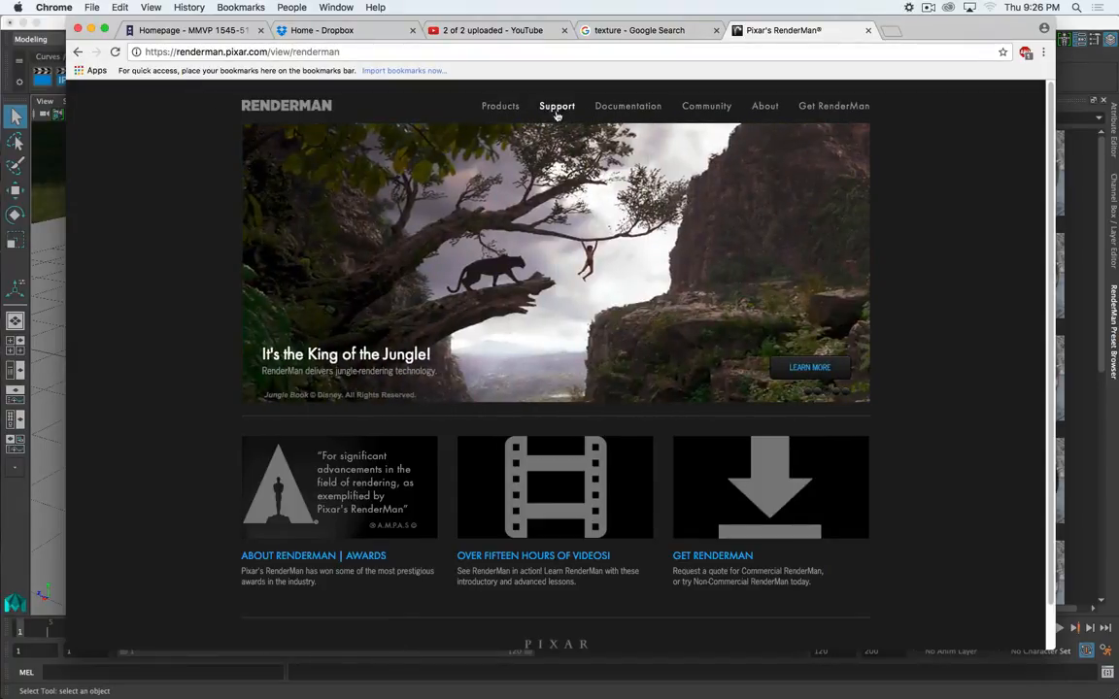
Step: Go to the Community Resources page and pick The Big RenderMan 20 Library article
click(706, 105)
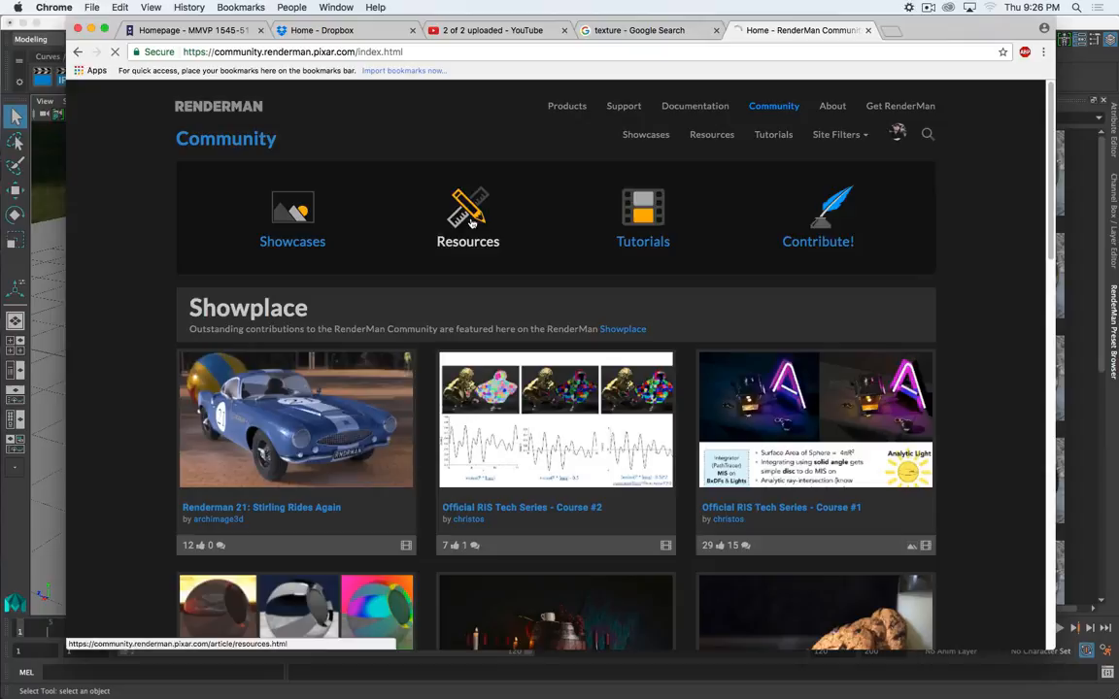
click(466, 217)
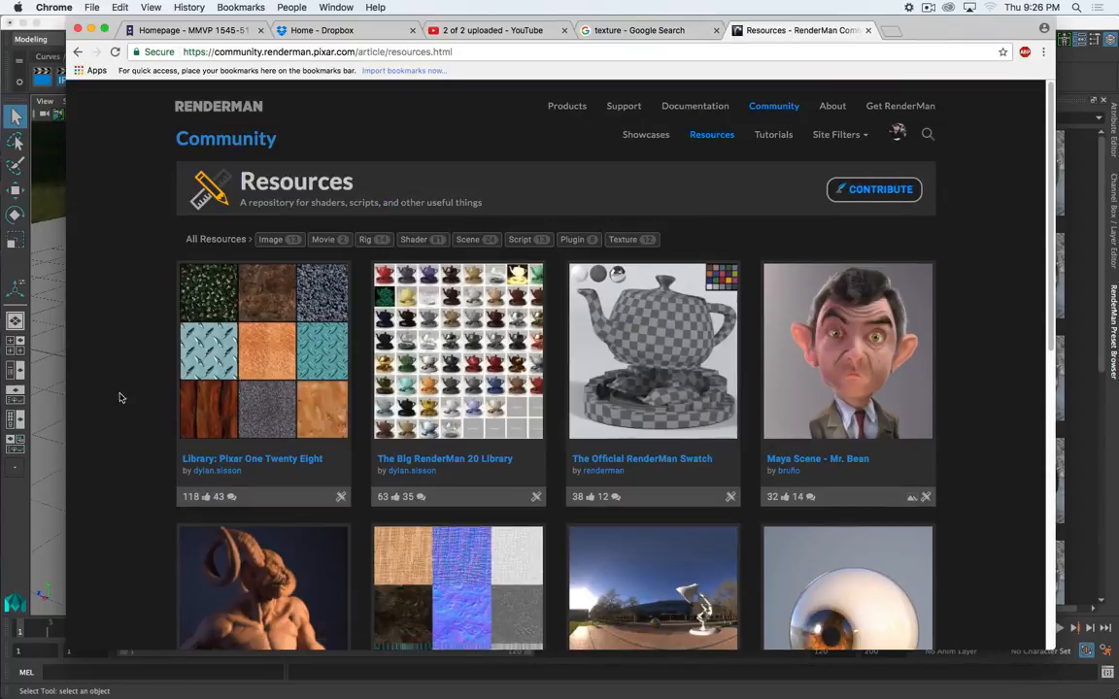
scroll(down, 3)
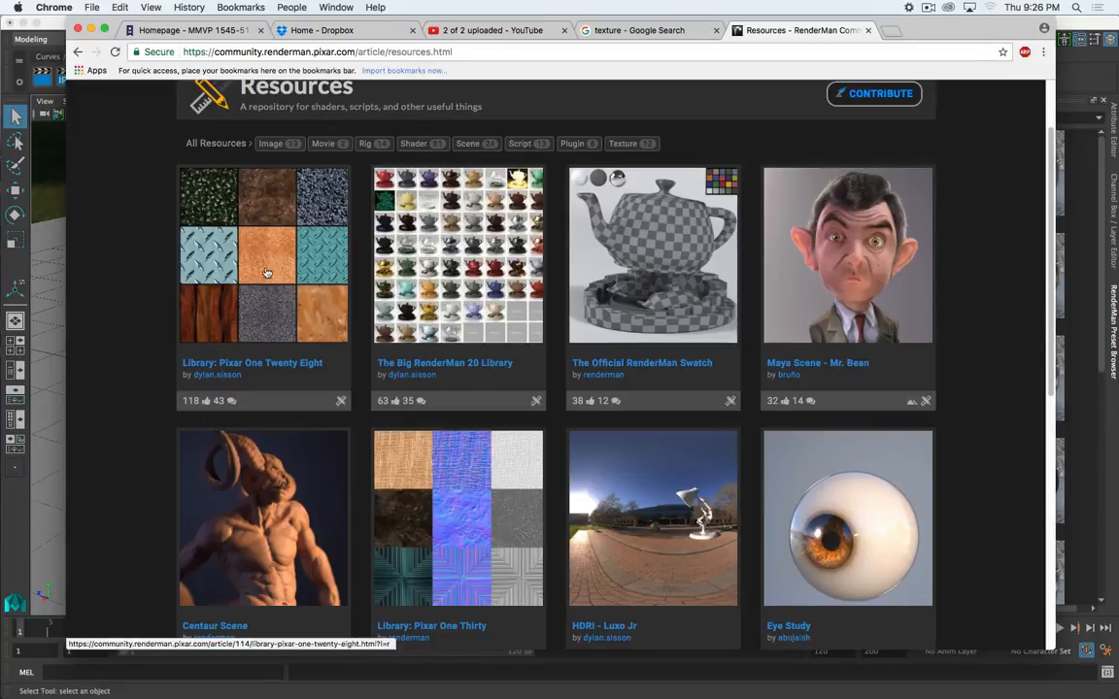
mouse_move(235, 293)
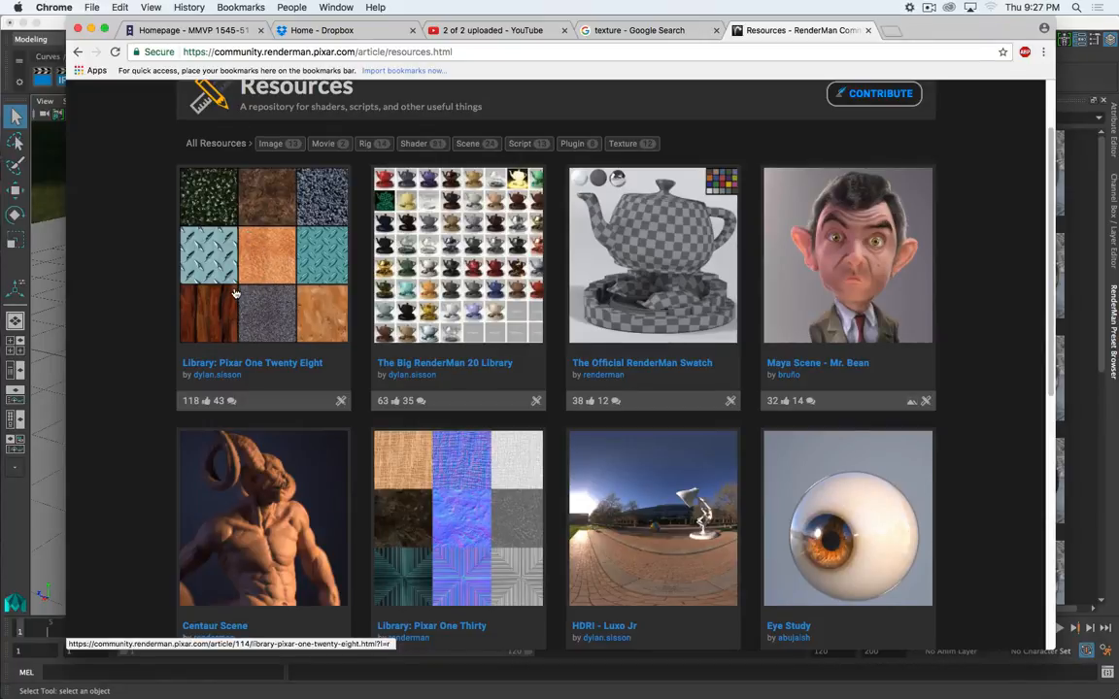
mouse_move(432, 295)
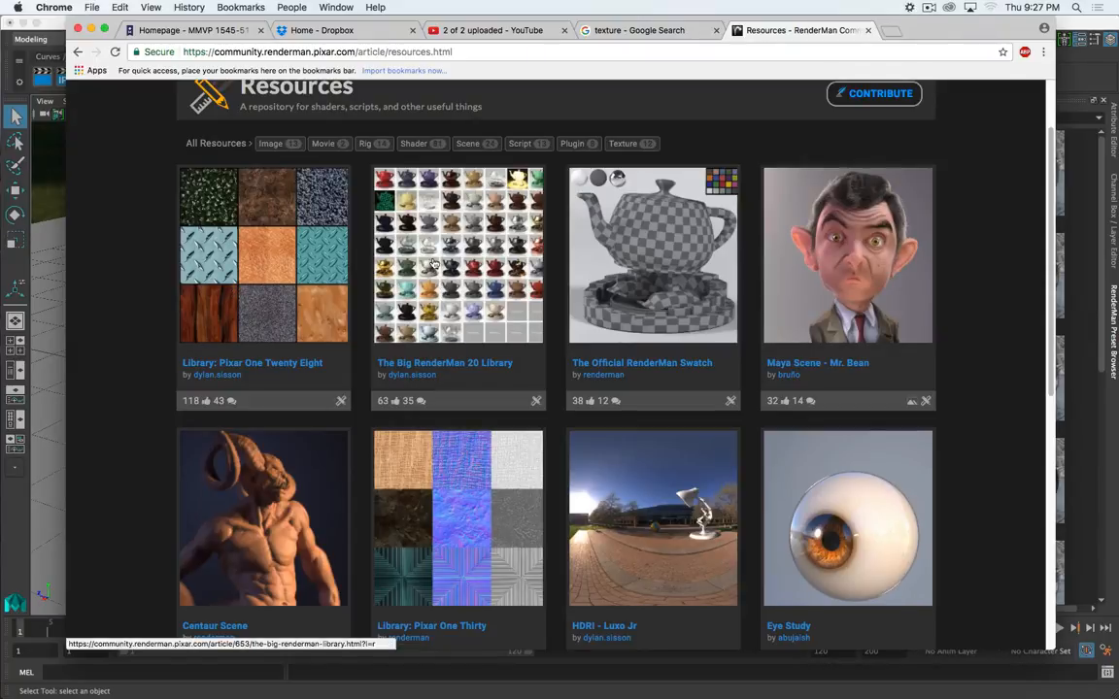
click(437, 262)
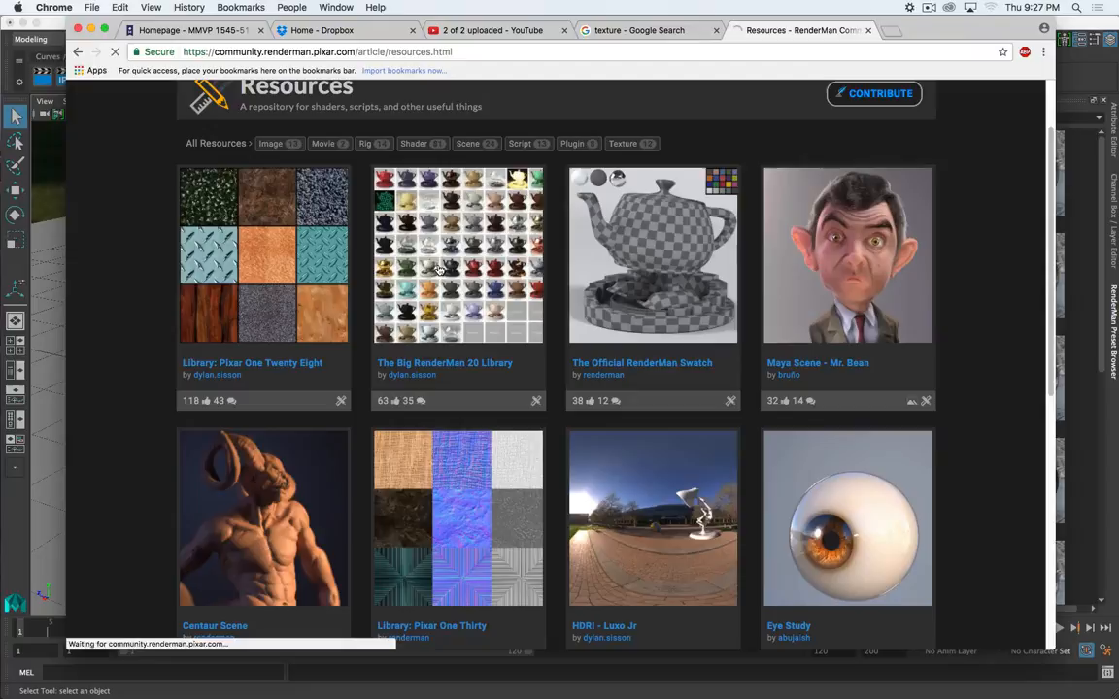
Step: Enlarge the teapot material preview gallery, page forward and back through it, then close it
click(459, 255)
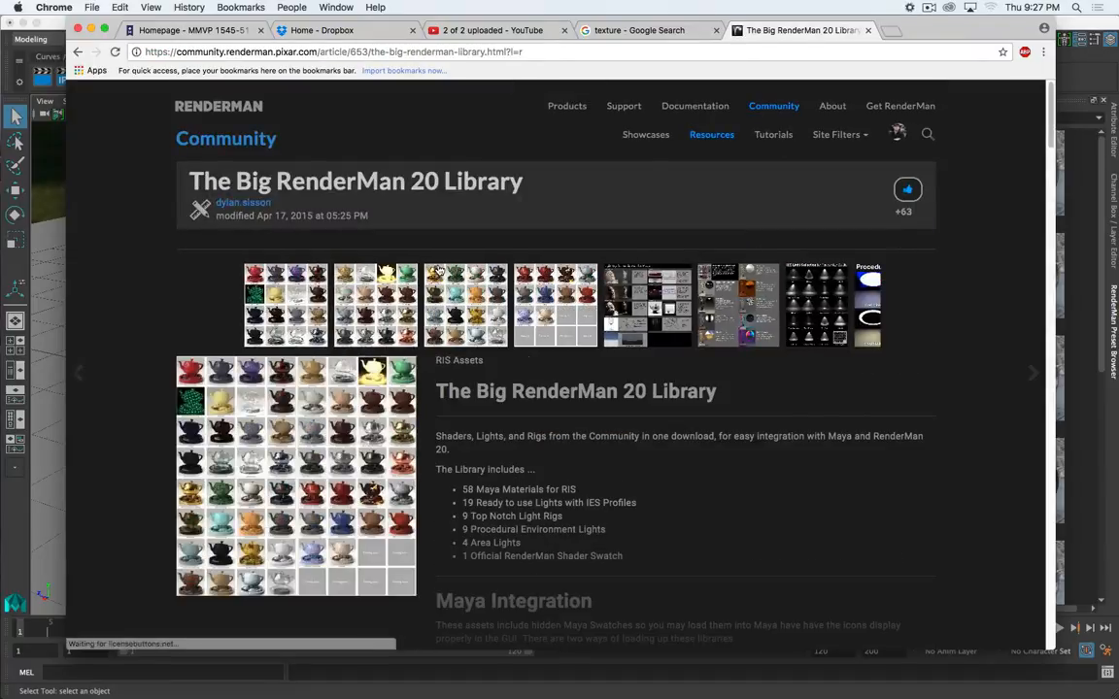
mouse_move(305, 324)
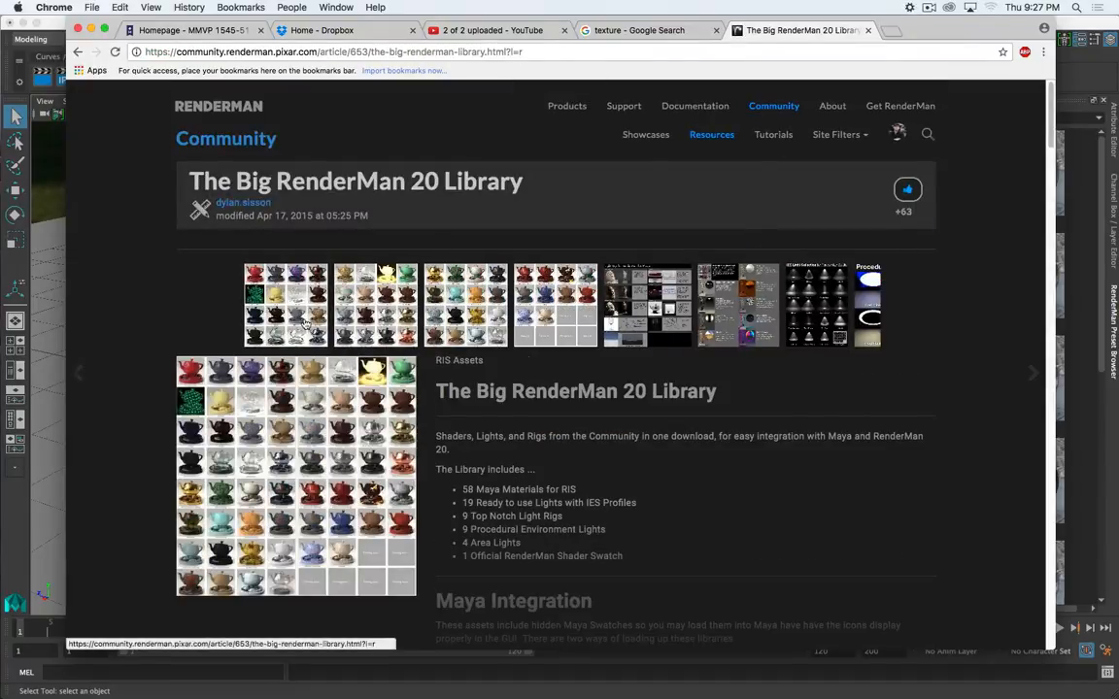
click(284, 303)
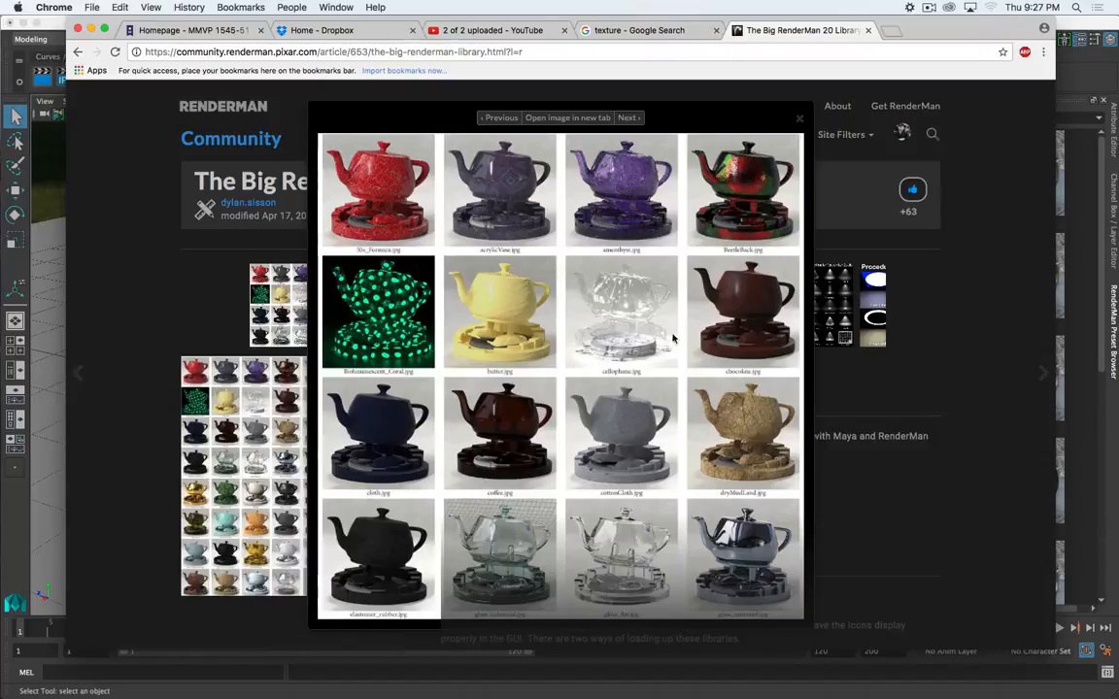
mouse_move(435, 328)
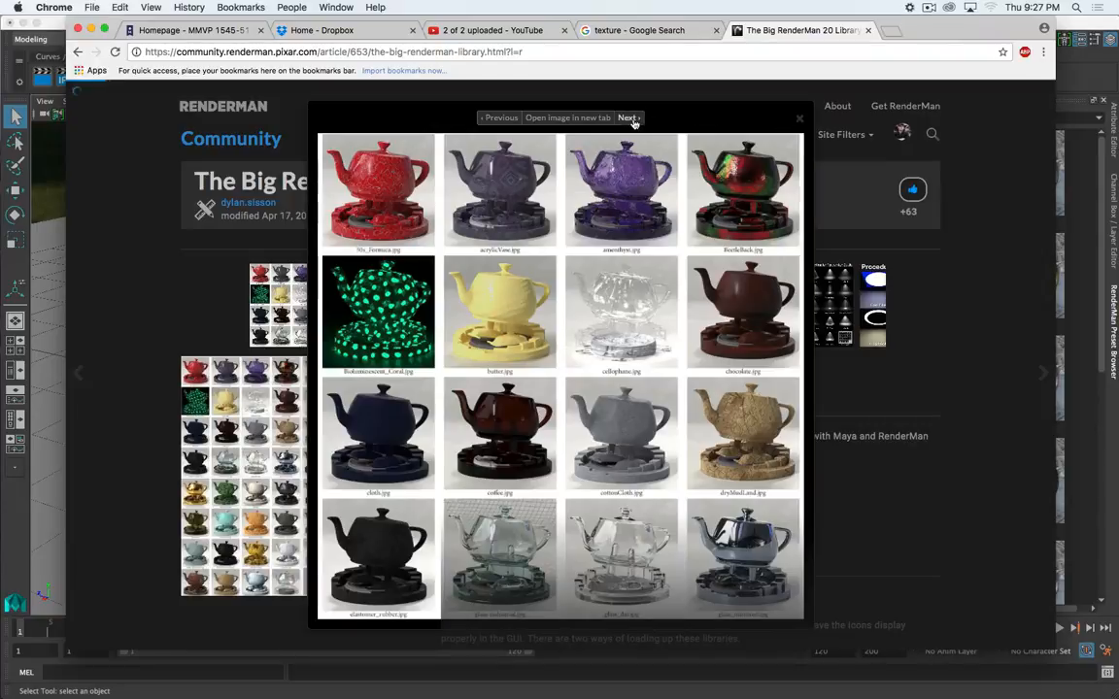
click(628, 119)
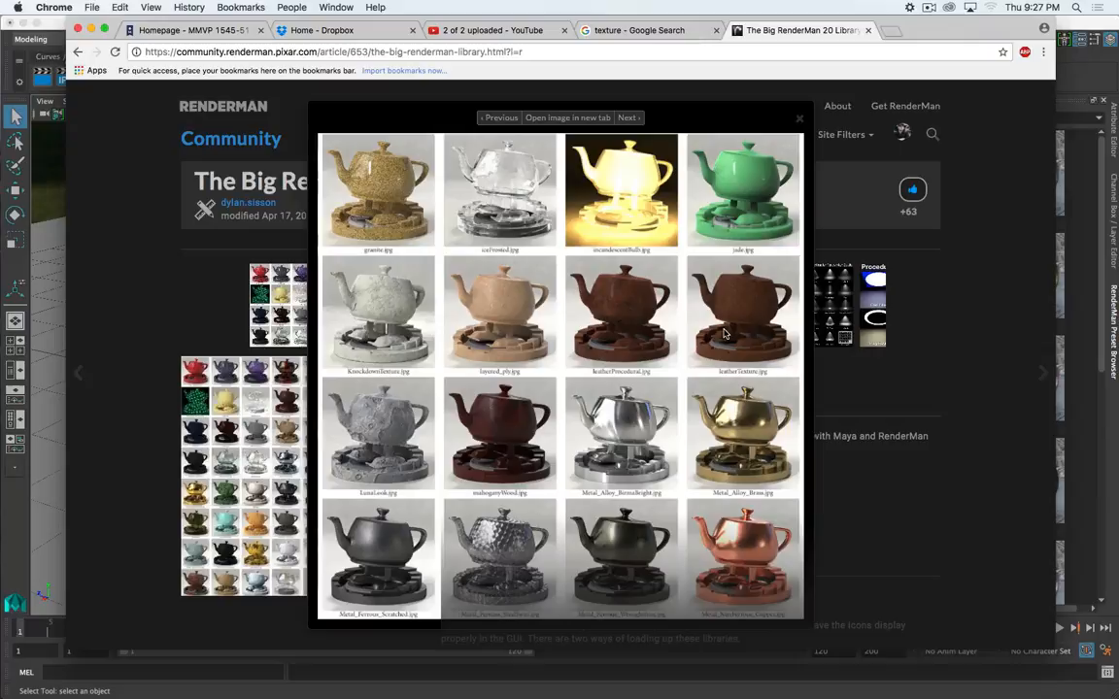
mouse_move(386, 583)
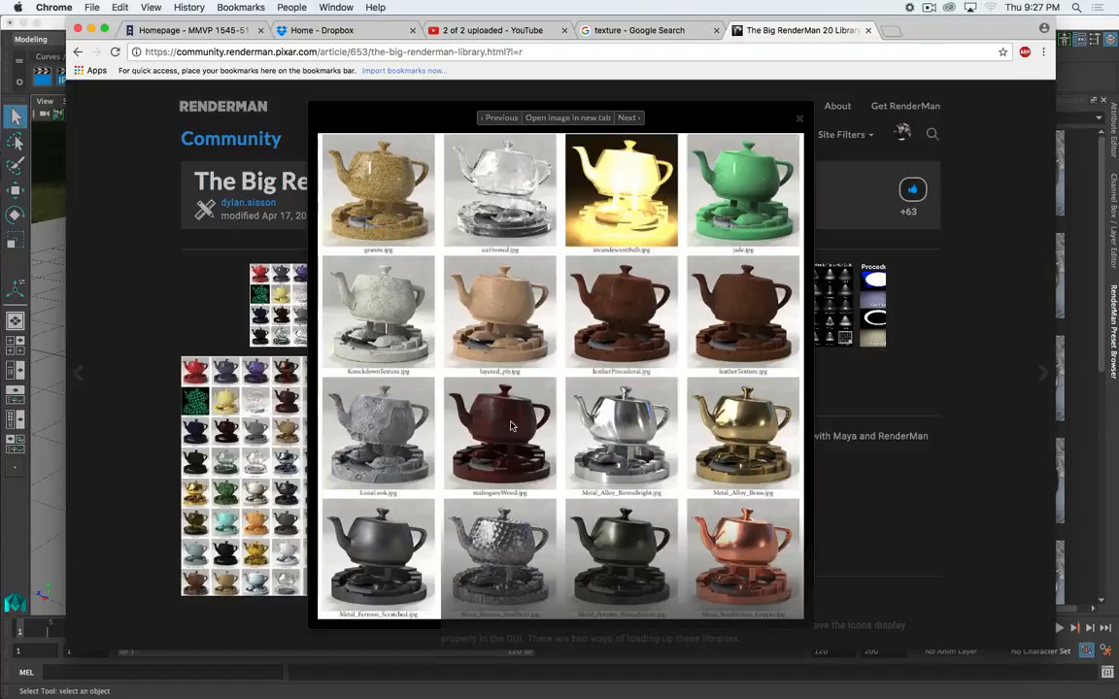
mouse_move(621, 110)
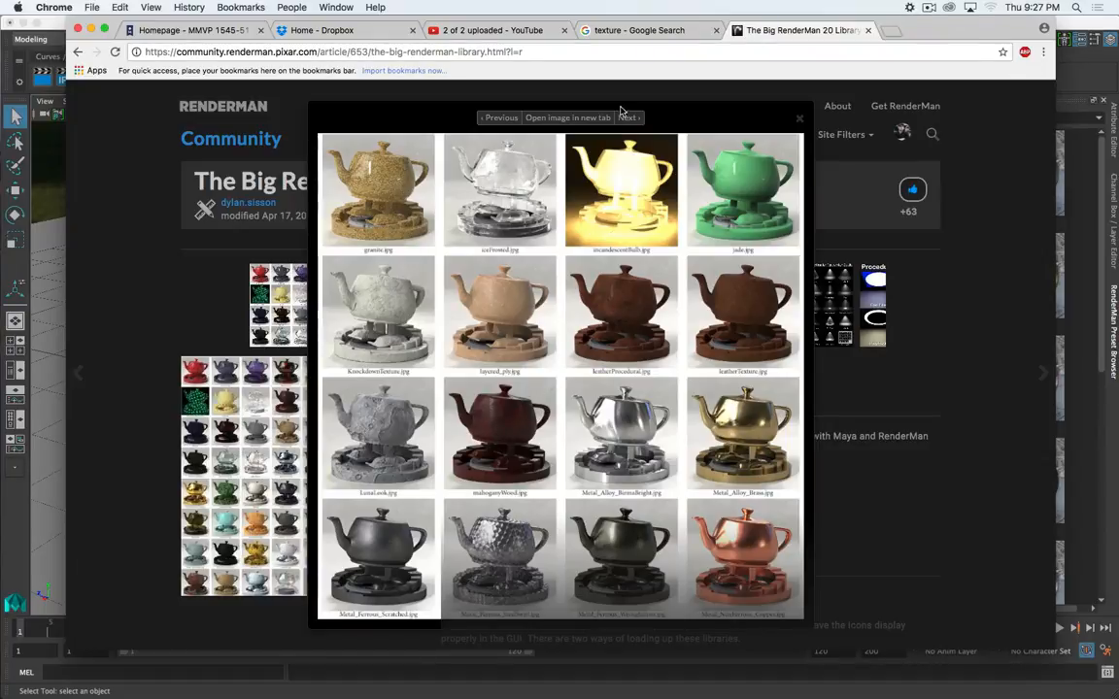
click(625, 118)
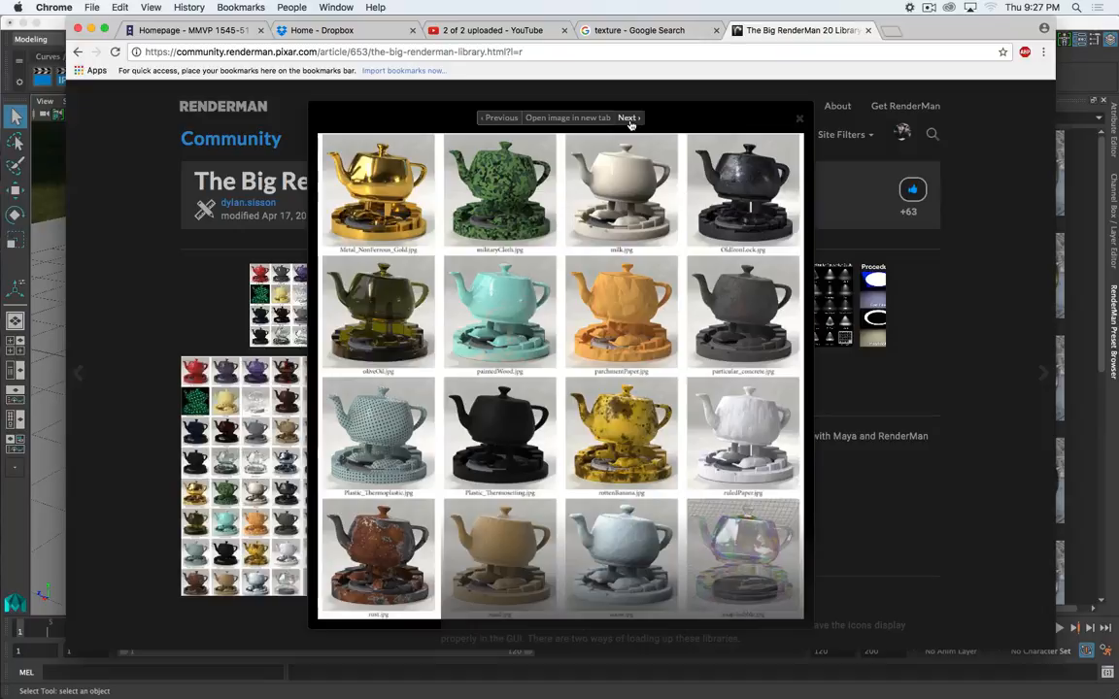
click(625, 119)
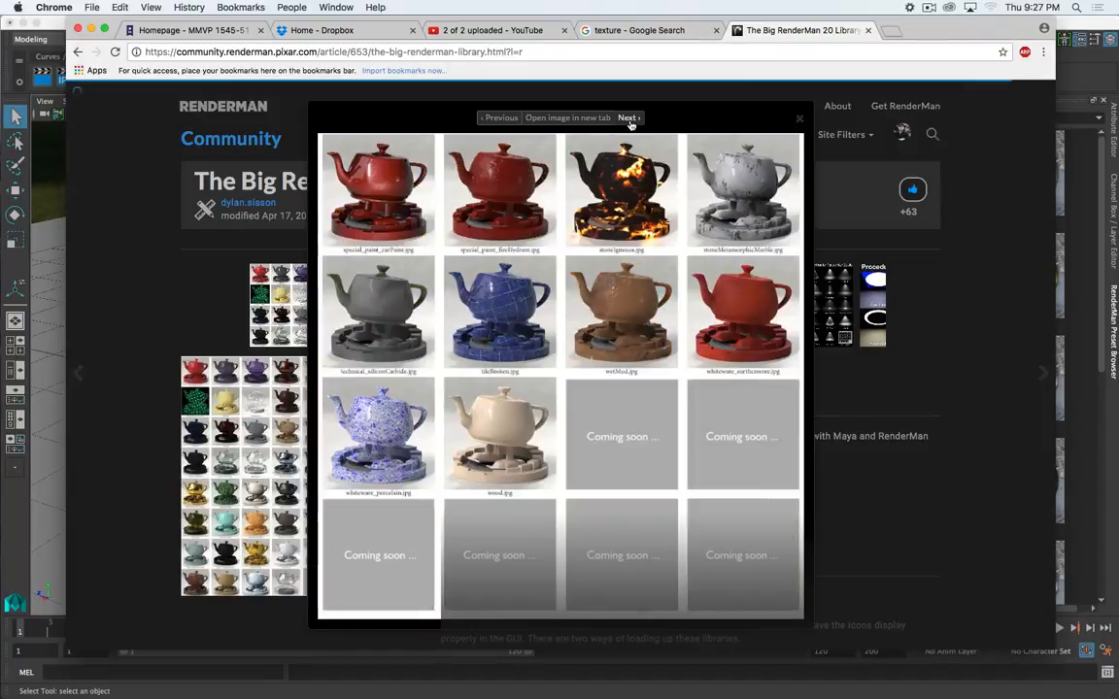
click(627, 119)
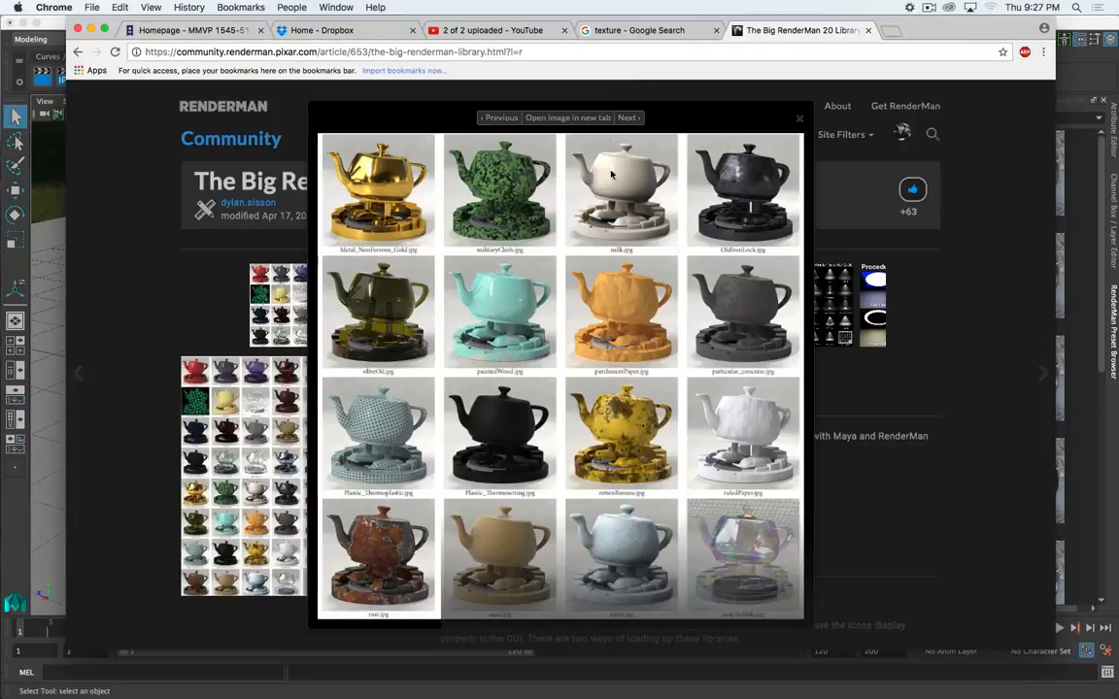
click(625, 118)
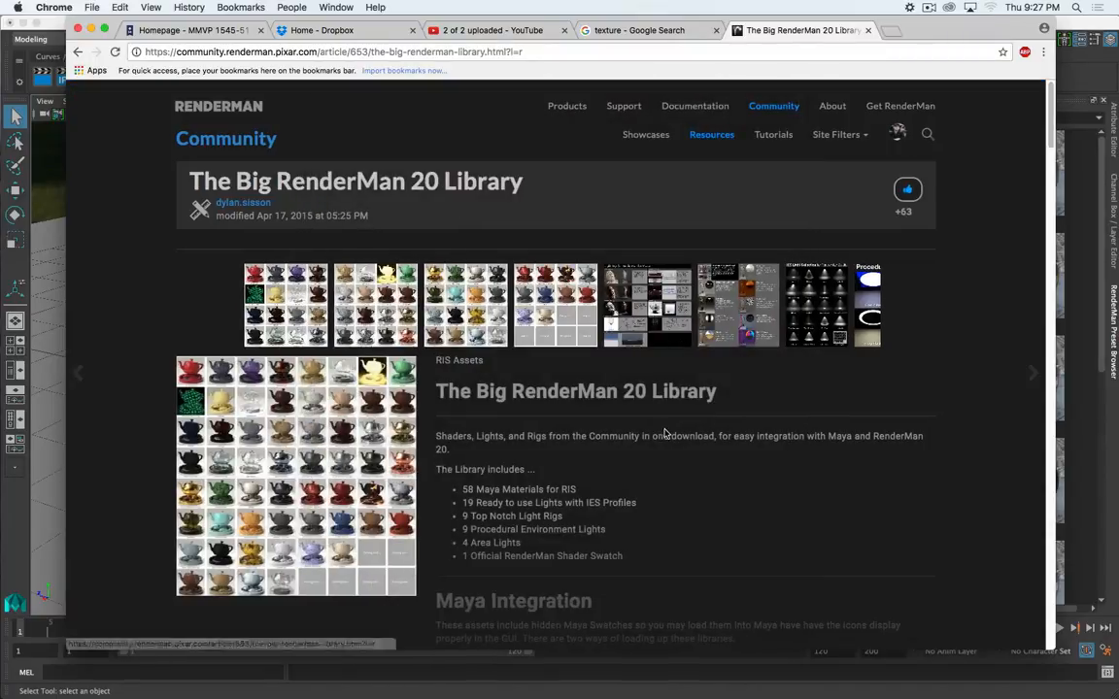
Step: Scroll further down the library article before returning to Maya
scroll(down, 3)
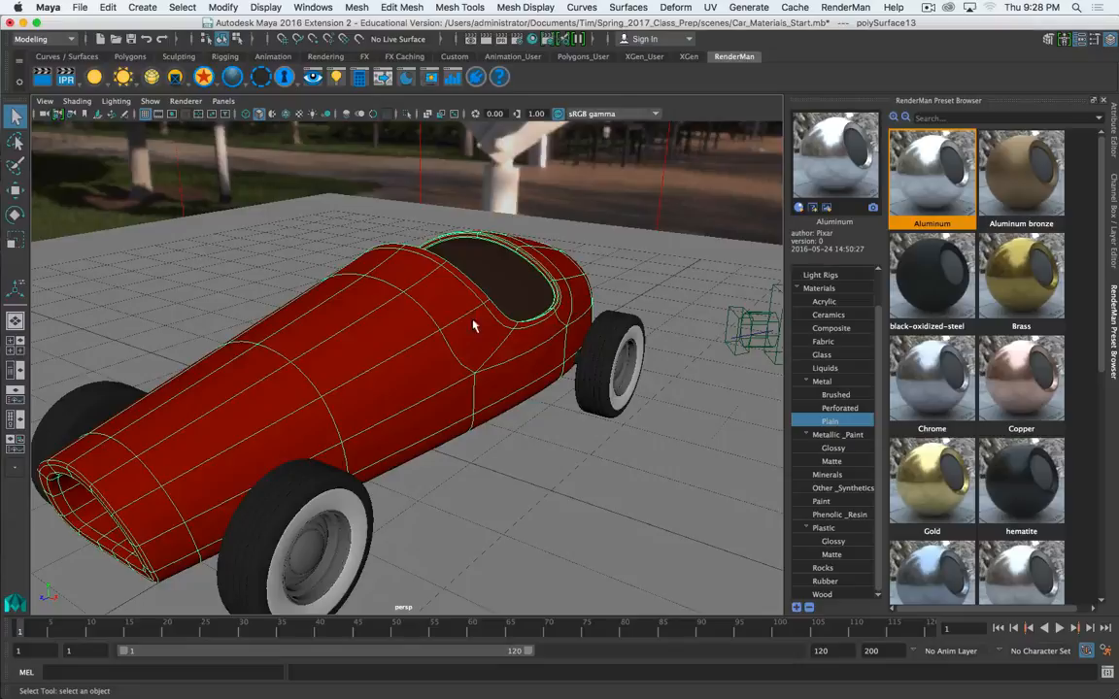
Step: Bring up the list of RenderMan commands over the car scene again
click(847, 8)
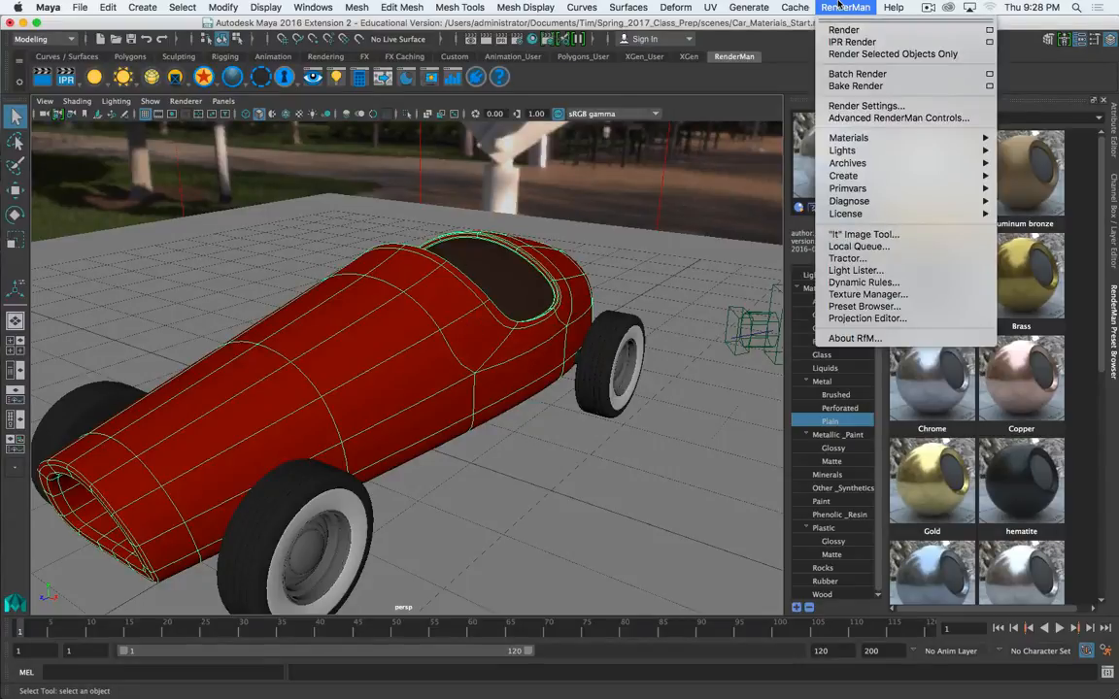
mouse_move(891, 54)
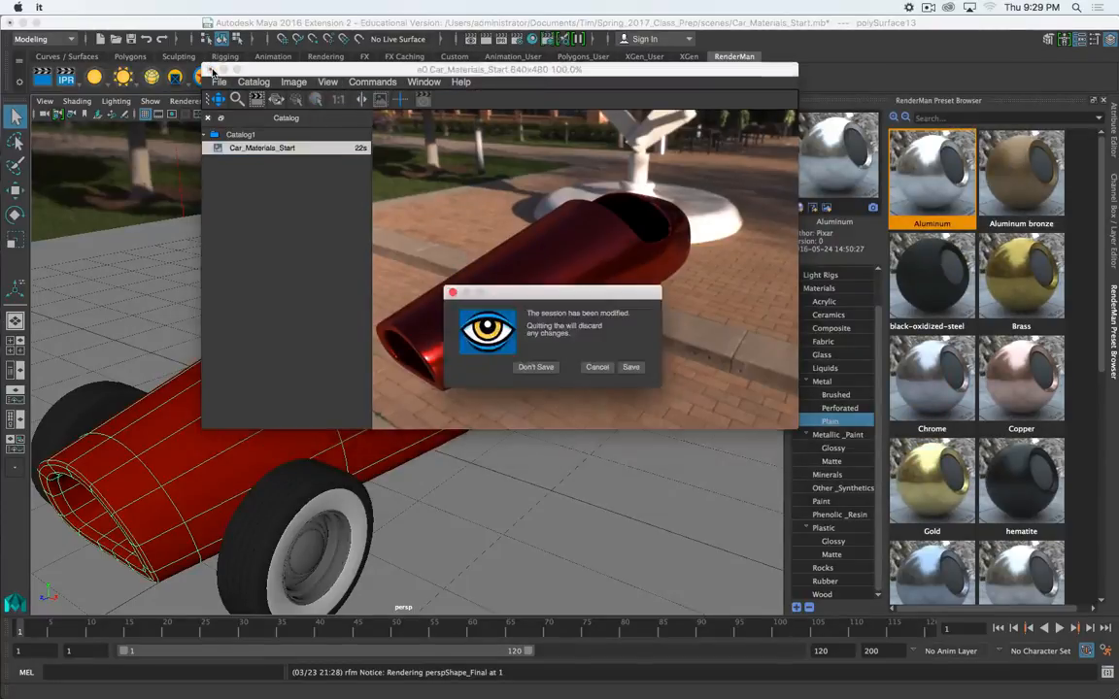
Step: In Finder browse The_Big_RenderMan_Library through materials > Man-Made into the Metal folder
key(cmd+tab)
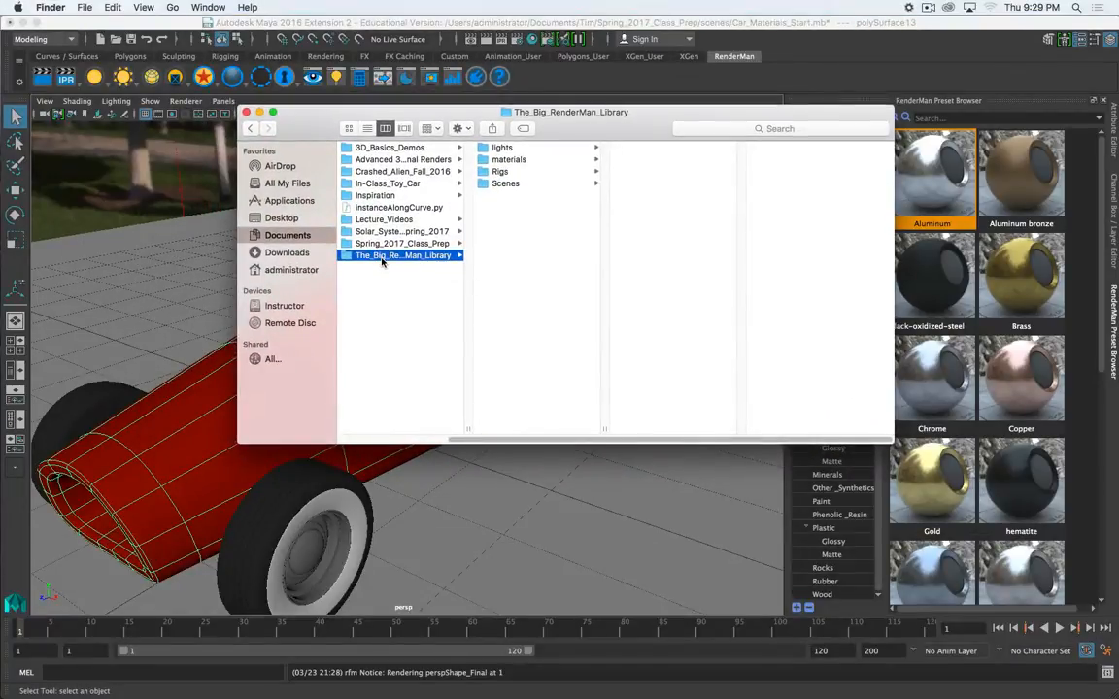
click(501, 148)
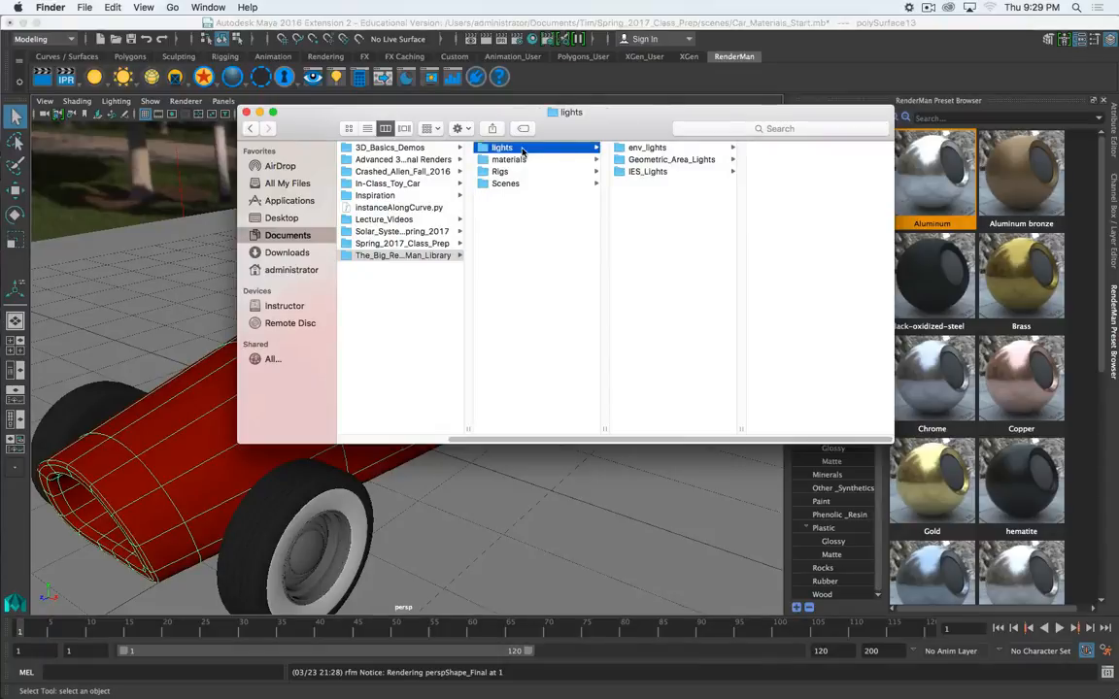
click(505, 182)
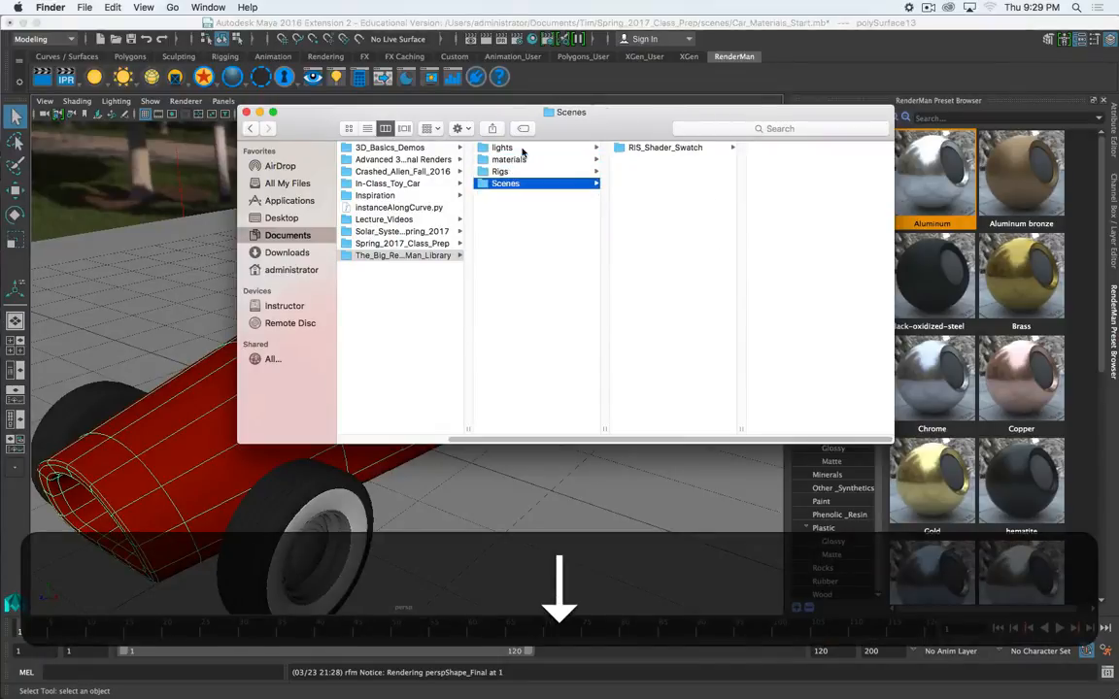
click(501, 171)
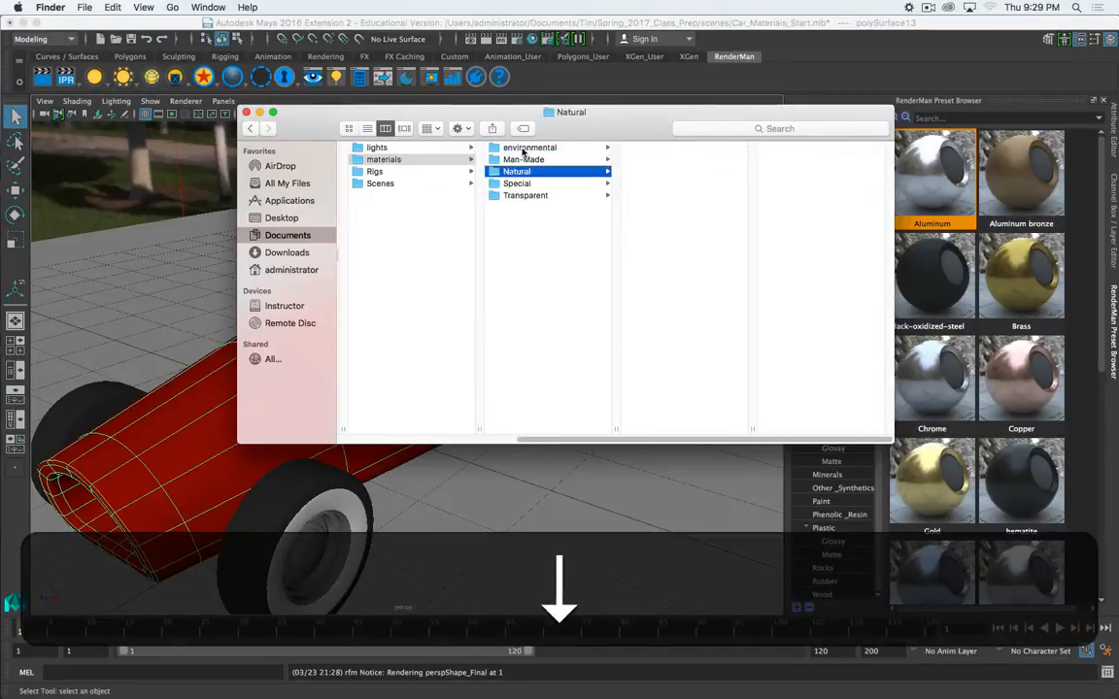
click(517, 171)
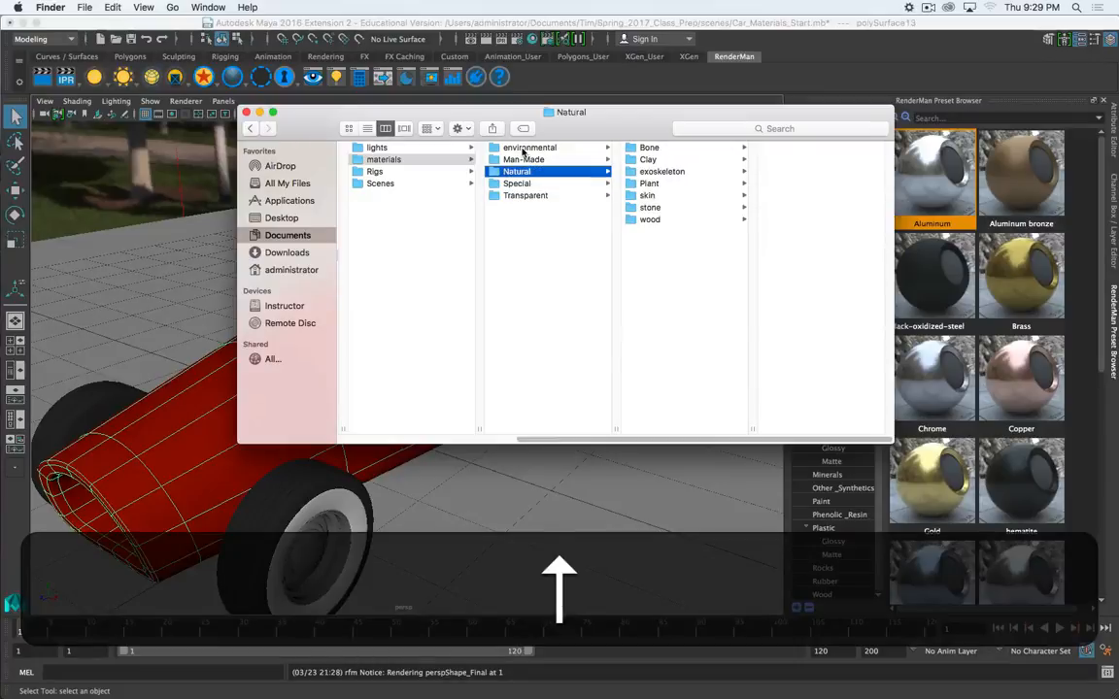
click(524, 194)
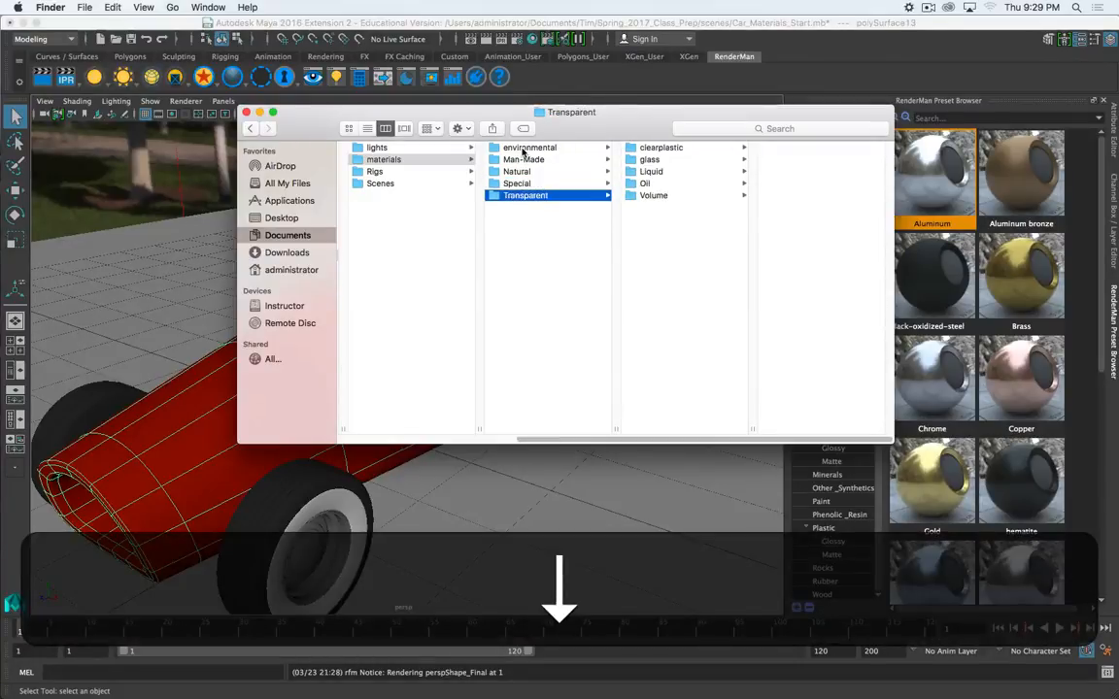
click(525, 159)
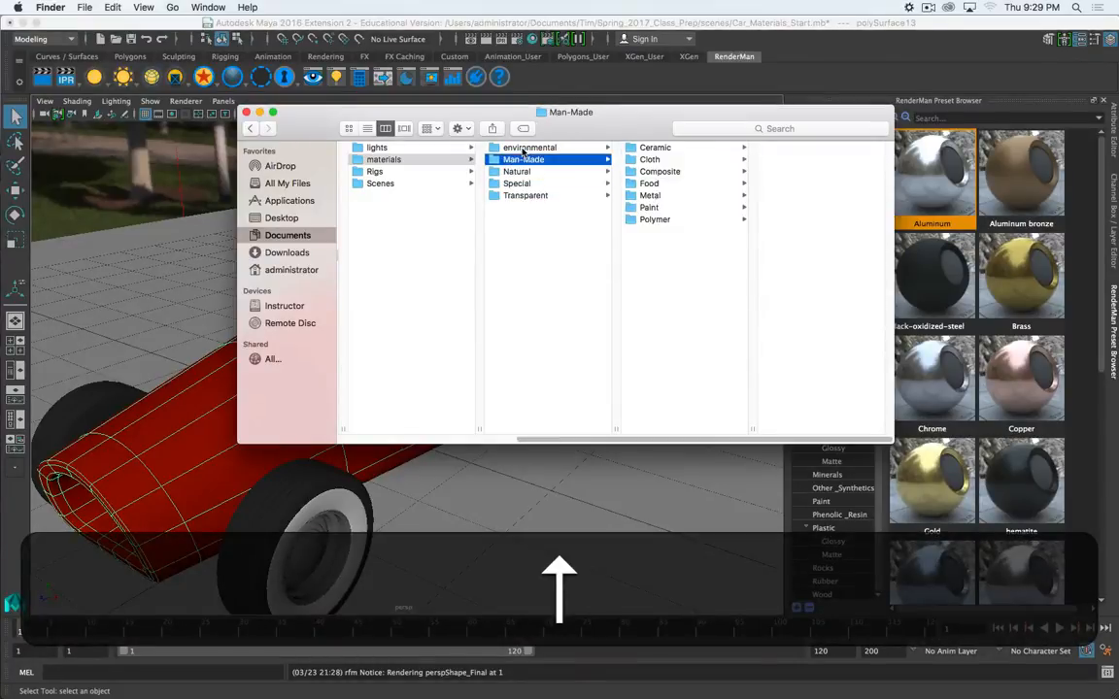
click(649, 194)
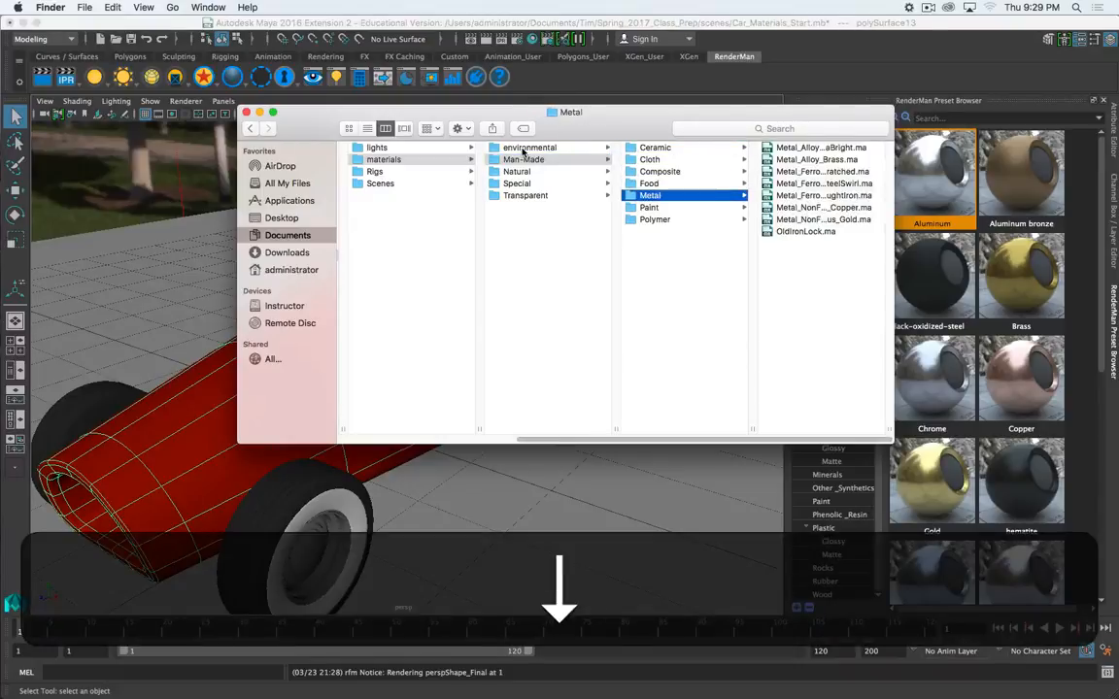
Step: Preview the Brass, SteelSwirl and Gold .ma material files, then return to the Maya scene
click(680, 159)
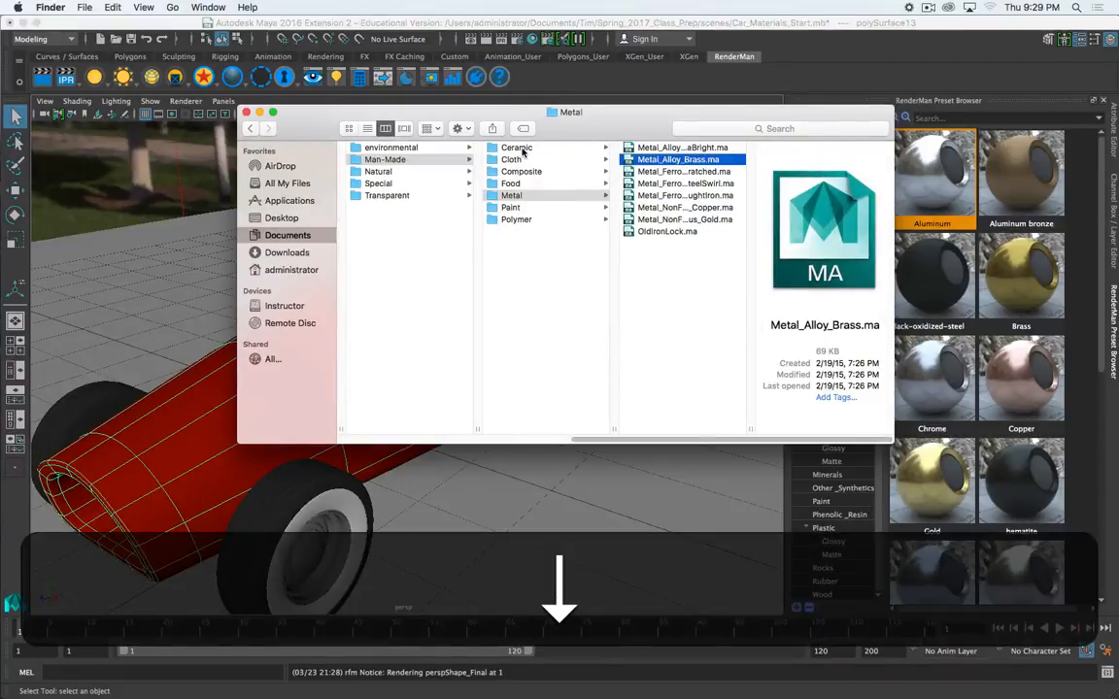
click(684, 182)
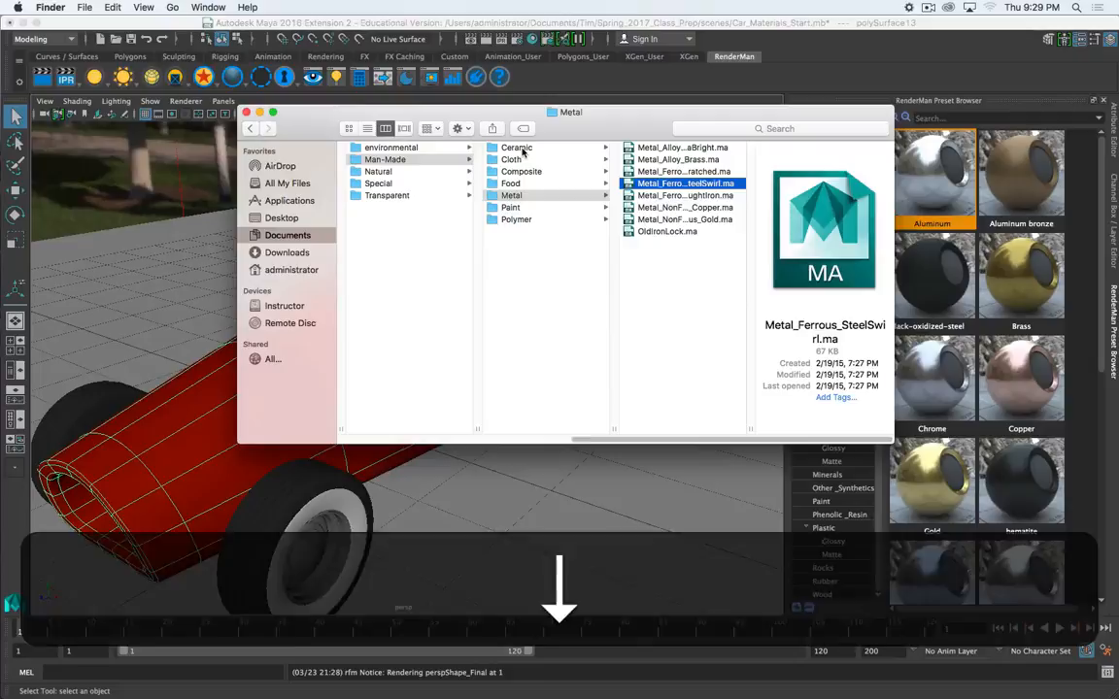
click(684, 195)
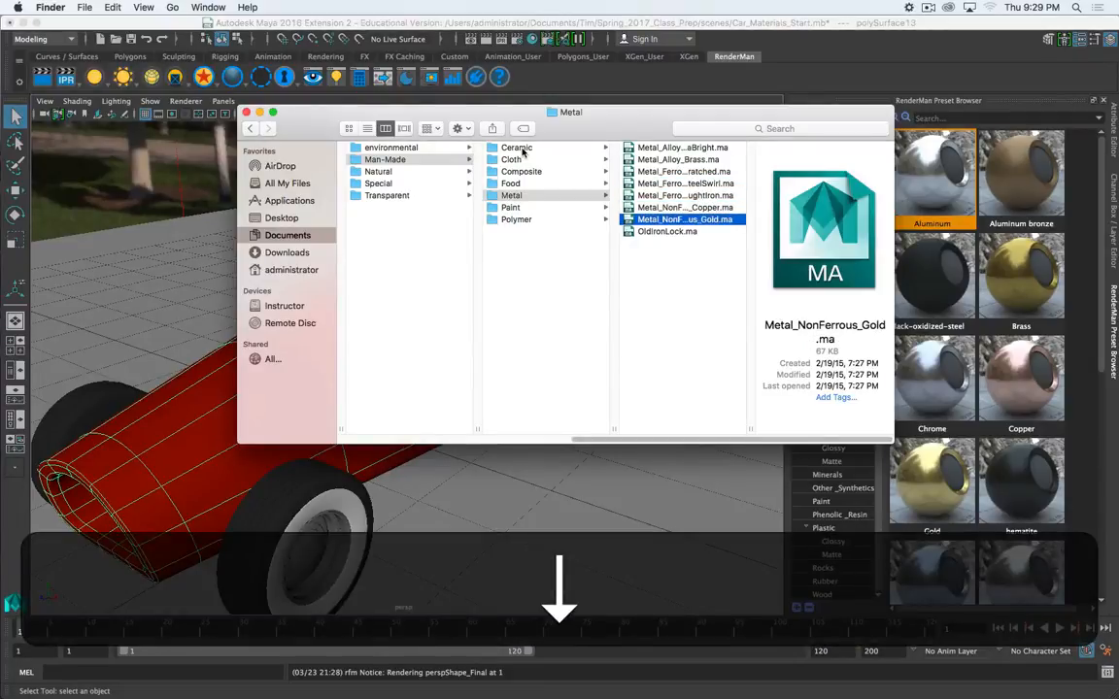
click(668, 232)
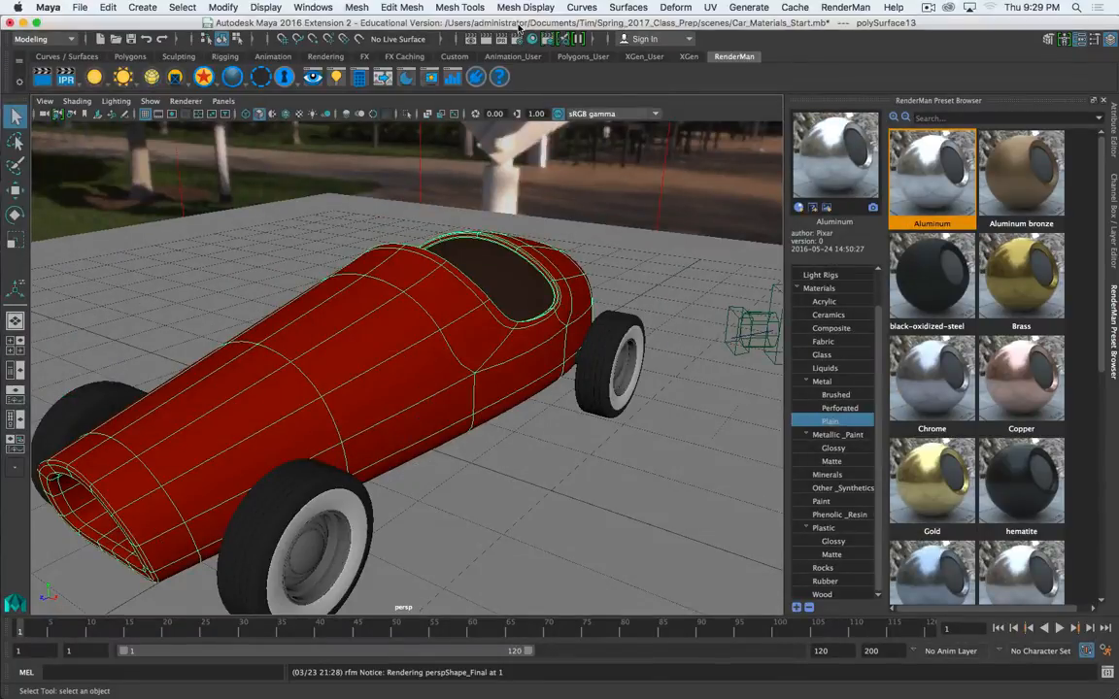
Step: Import OldIronLock.ma from the library's Man-Made/Metal folder into the car scene
click(80, 8)
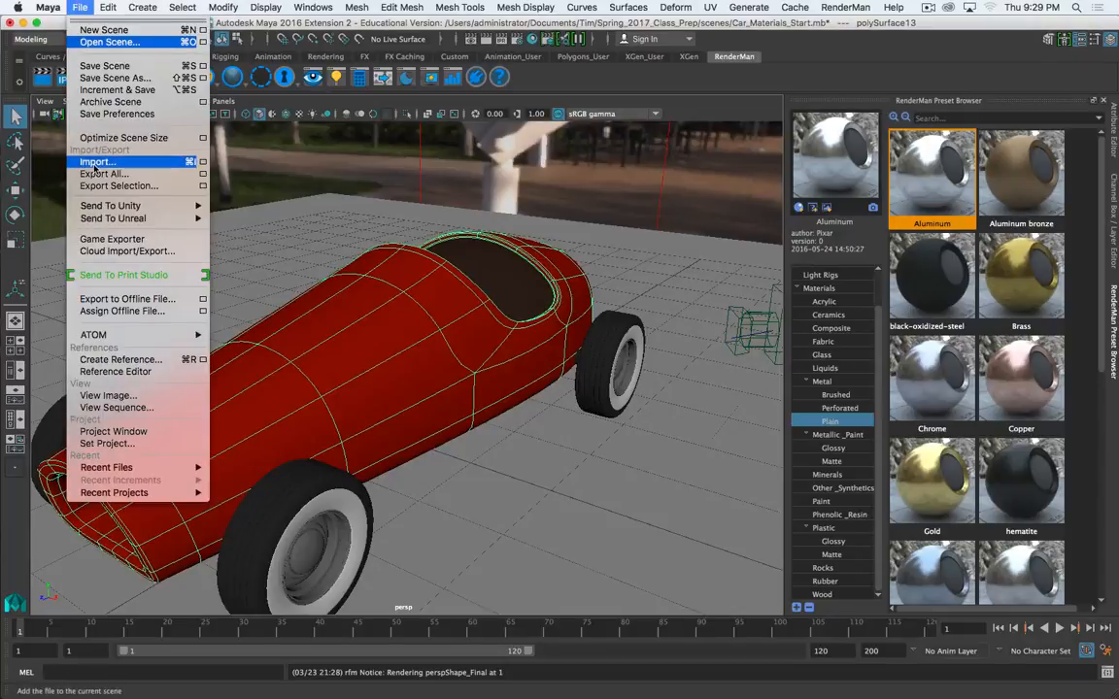
click(97, 163)
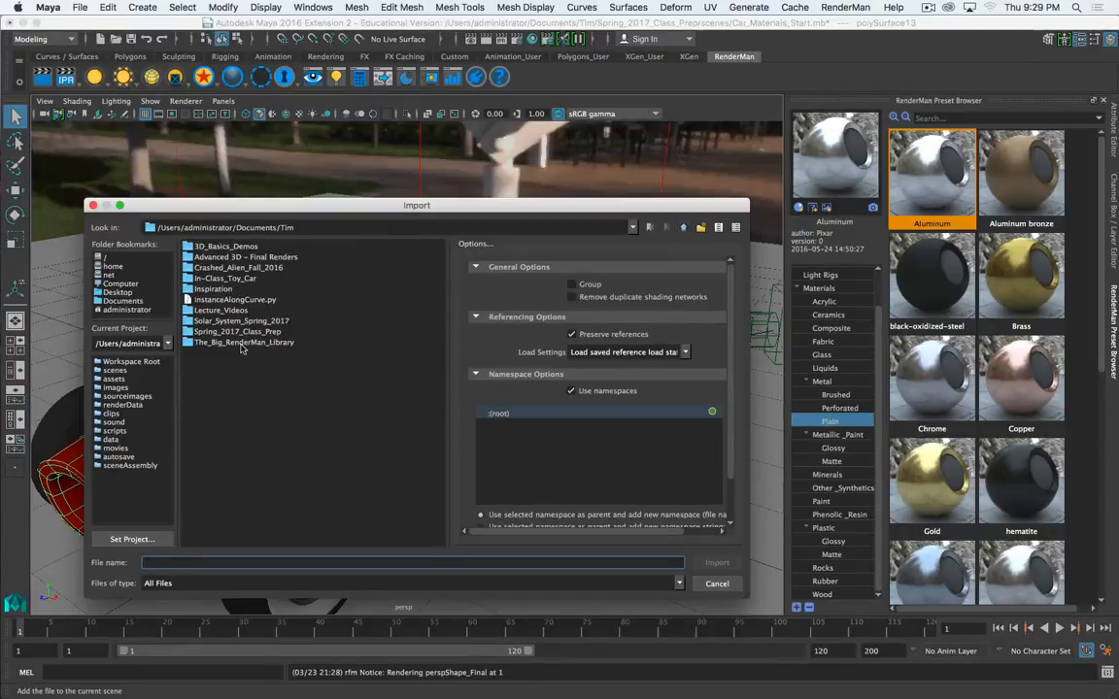
double_click(243, 342)
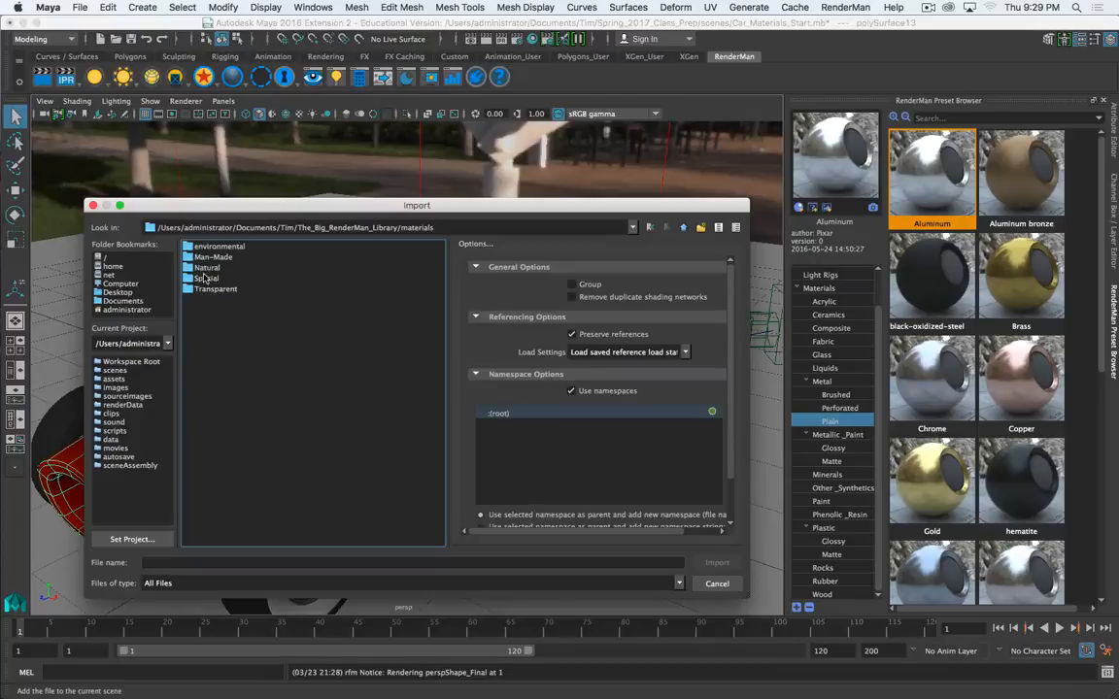
double_click(206, 268)
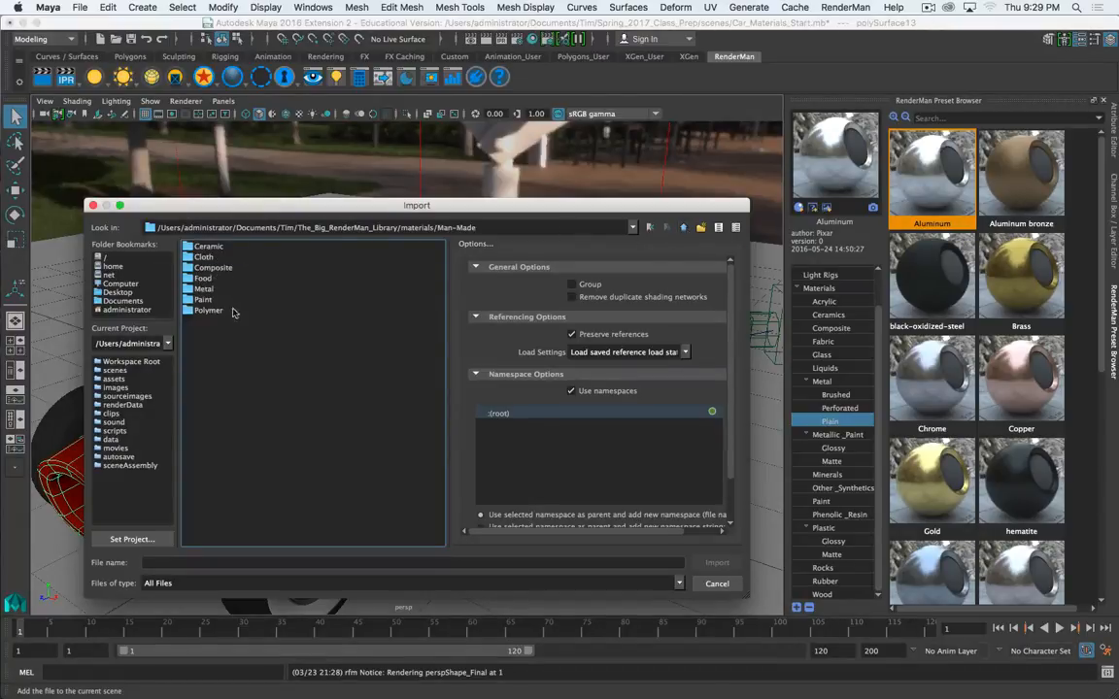
double_click(204, 288)
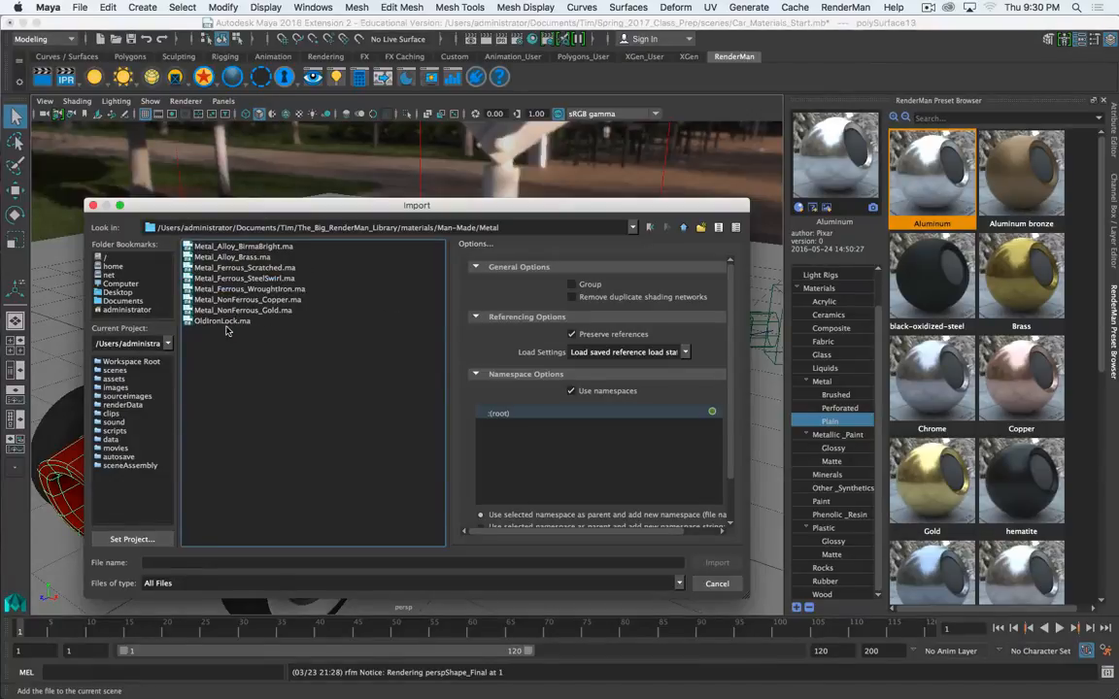
click(222, 321)
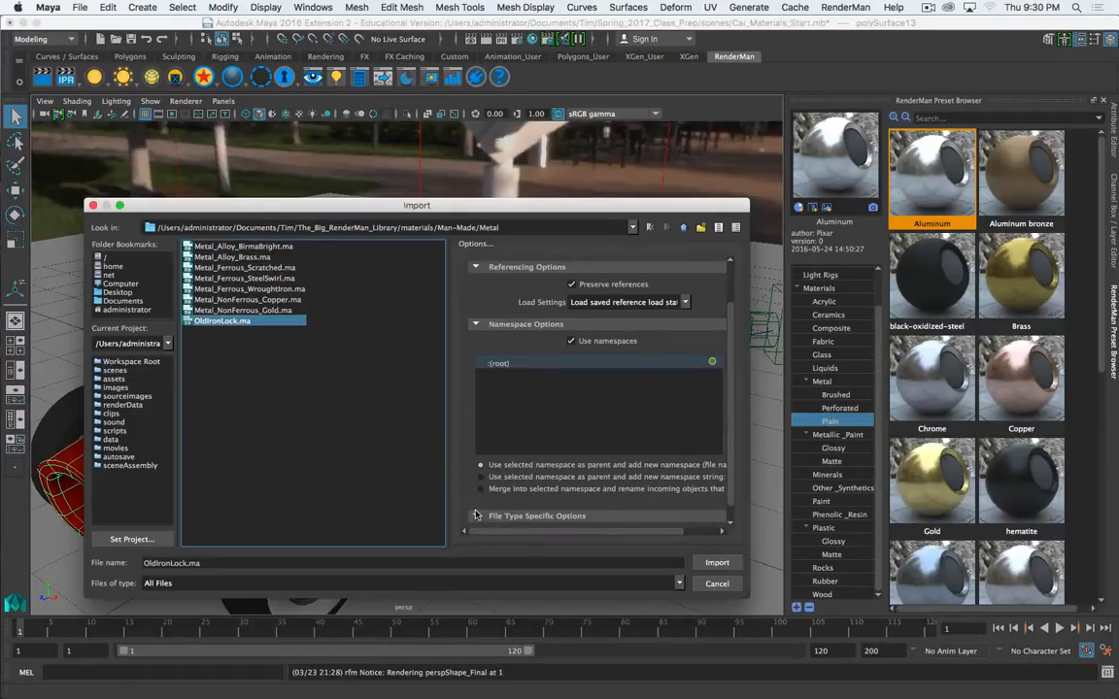
click(717, 564)
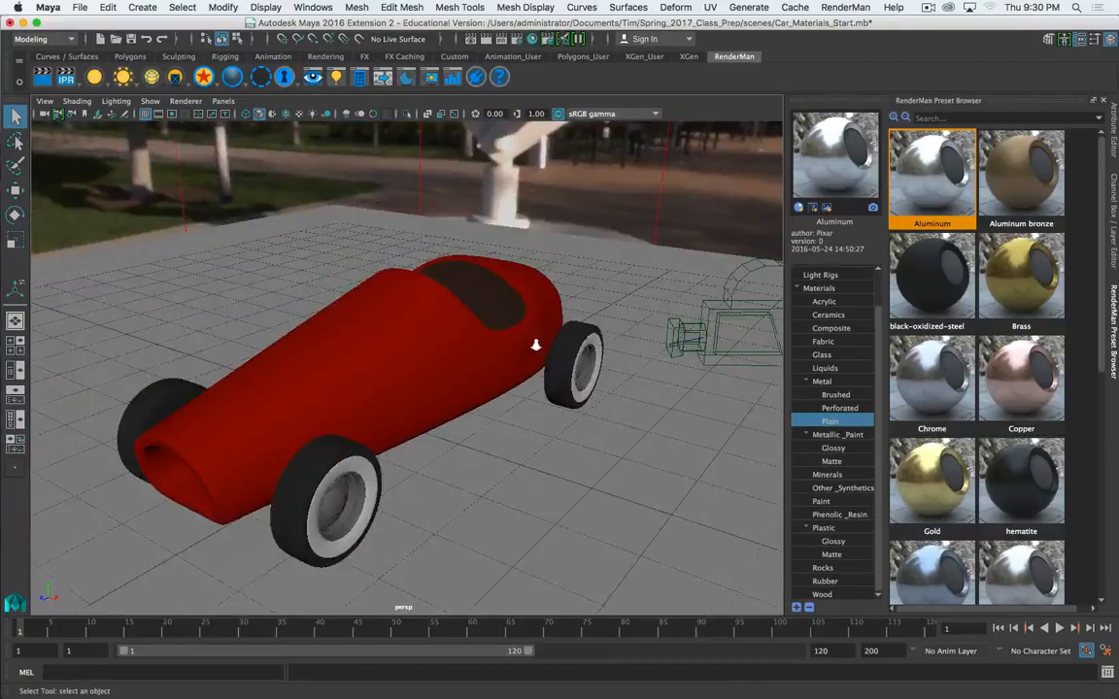
Step: Inspect the imported OldIronLock material in Hypershade, then select the car body and bring up its options
click(408, 346)
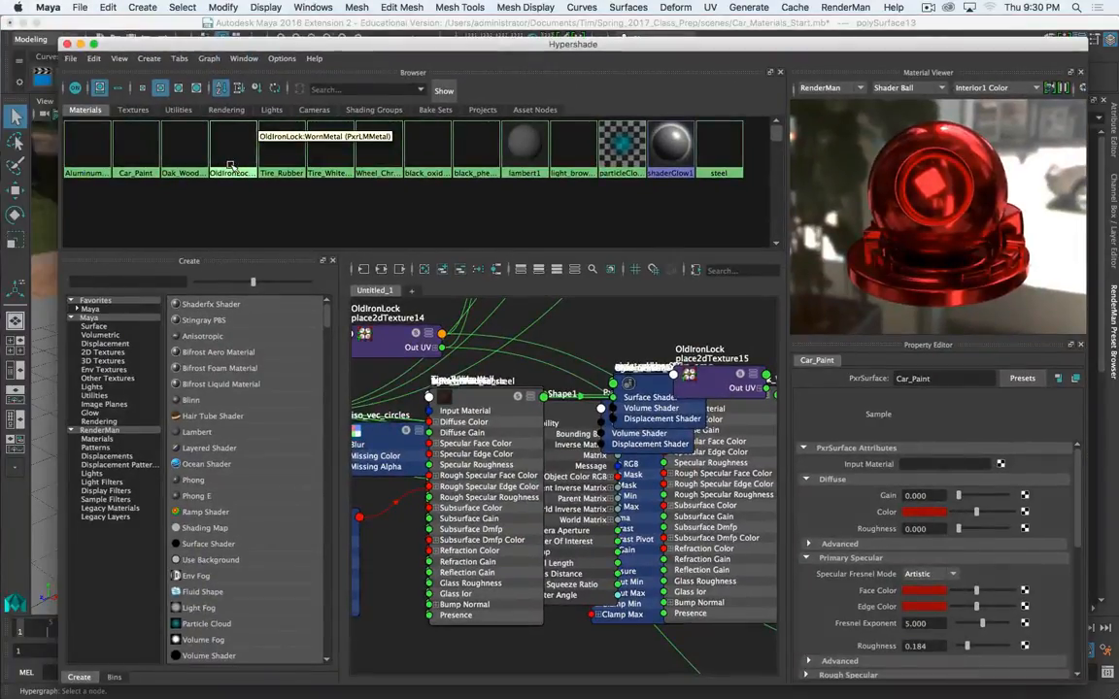
click(231, 146)
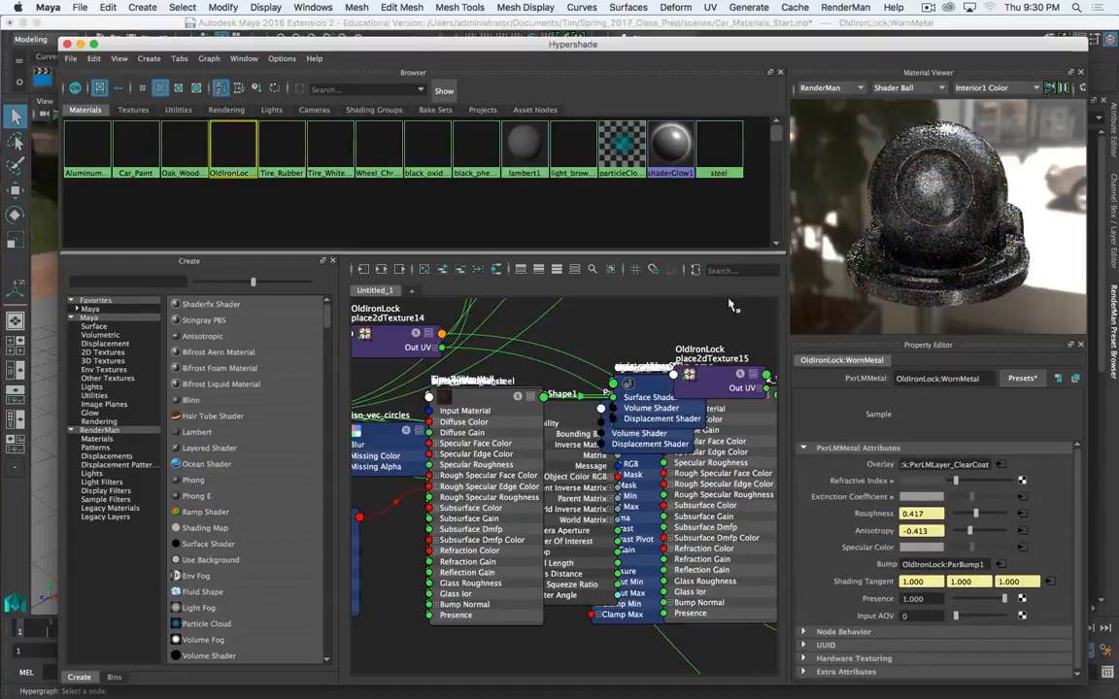
mouse_move(991, 204)
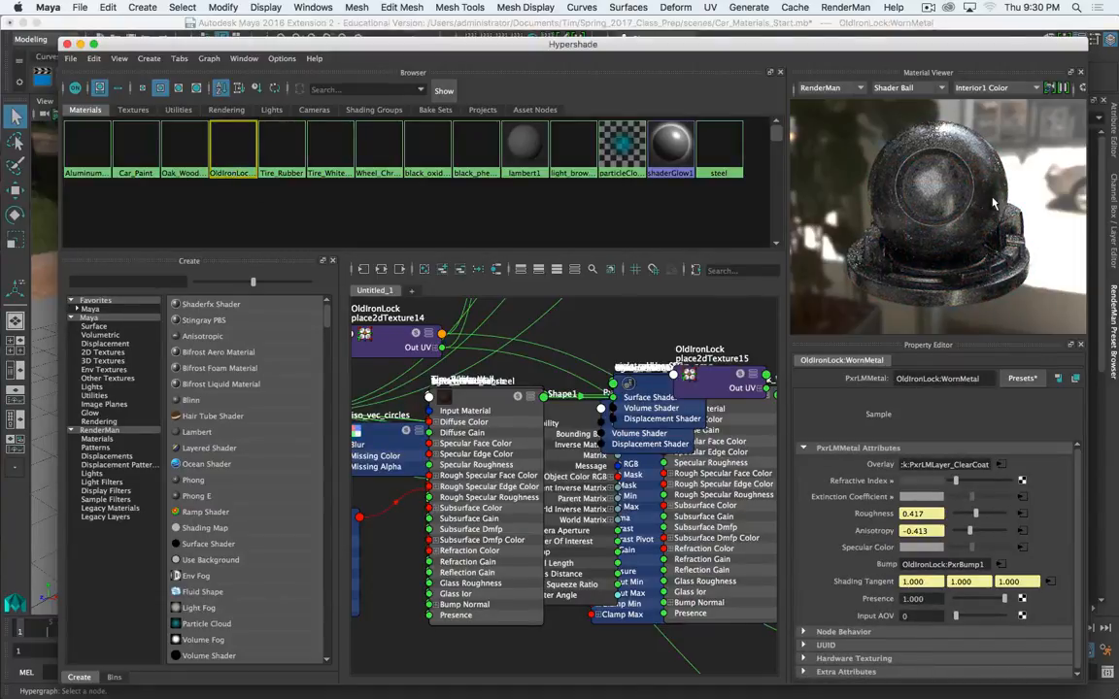
mouse_move(1025, 378)
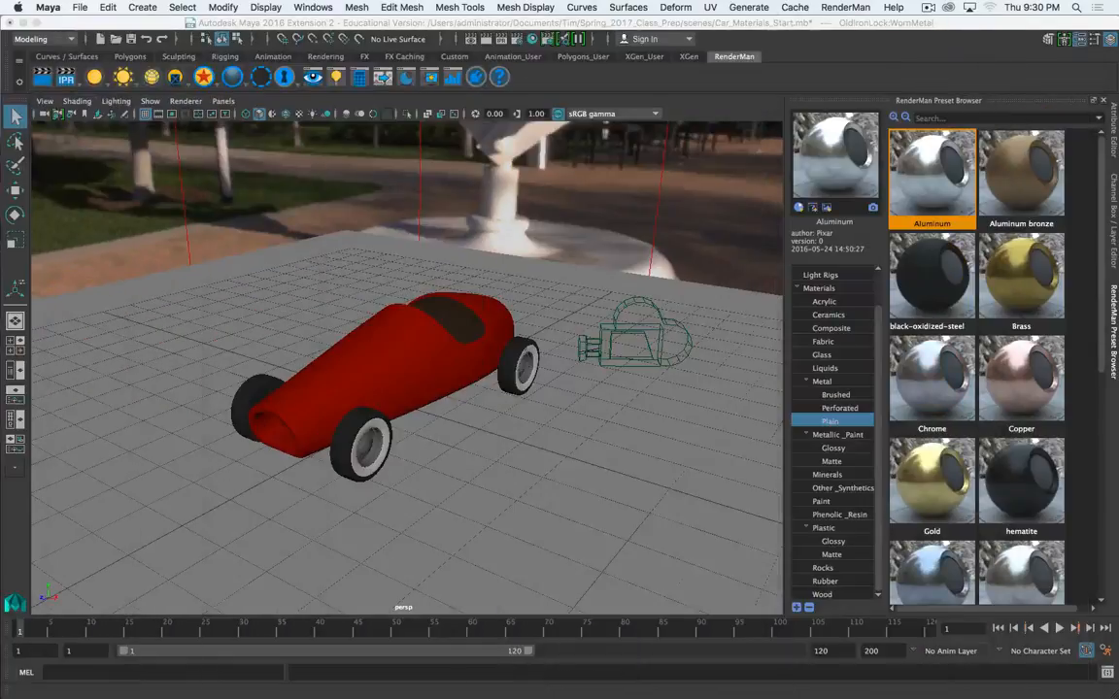
click(406, 361)
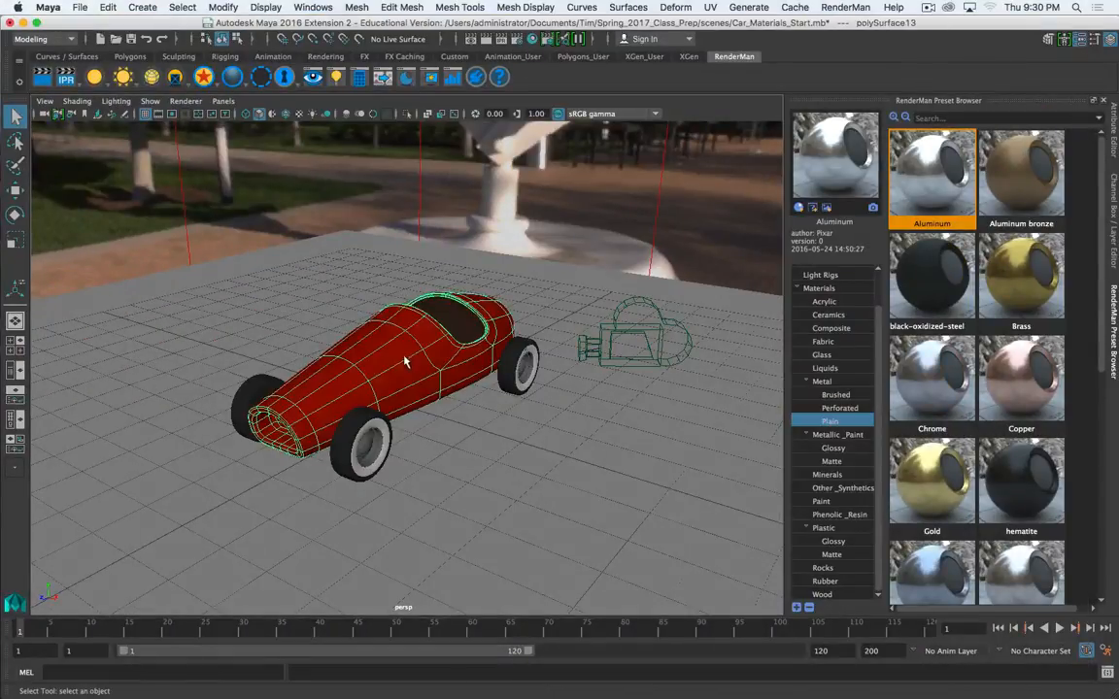
right_click(403, 359)
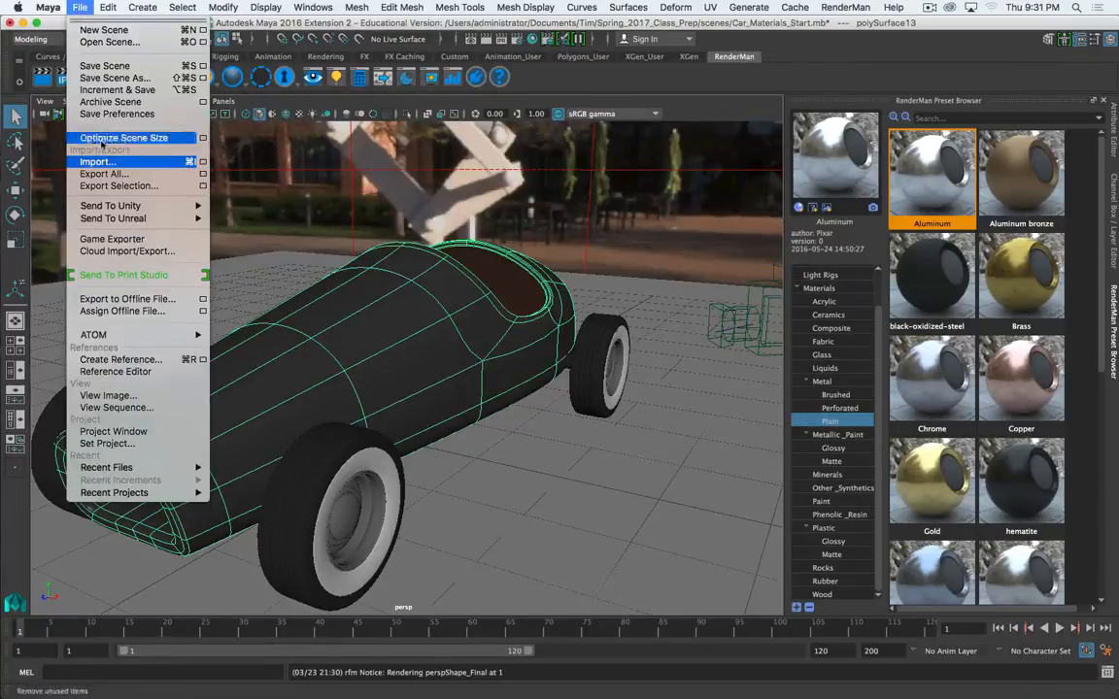
Step: Import Metal_Ferrous_Scratched.ma from the Man-Made/Metal folder into the scene
click(97, 163)
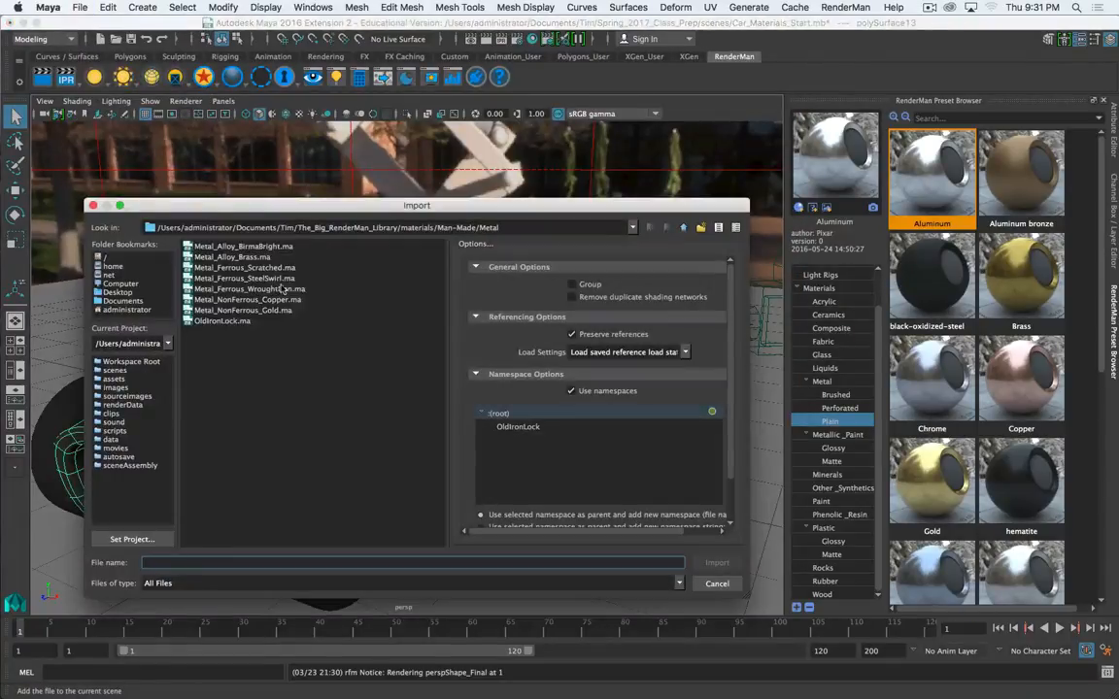
click(245, 268)
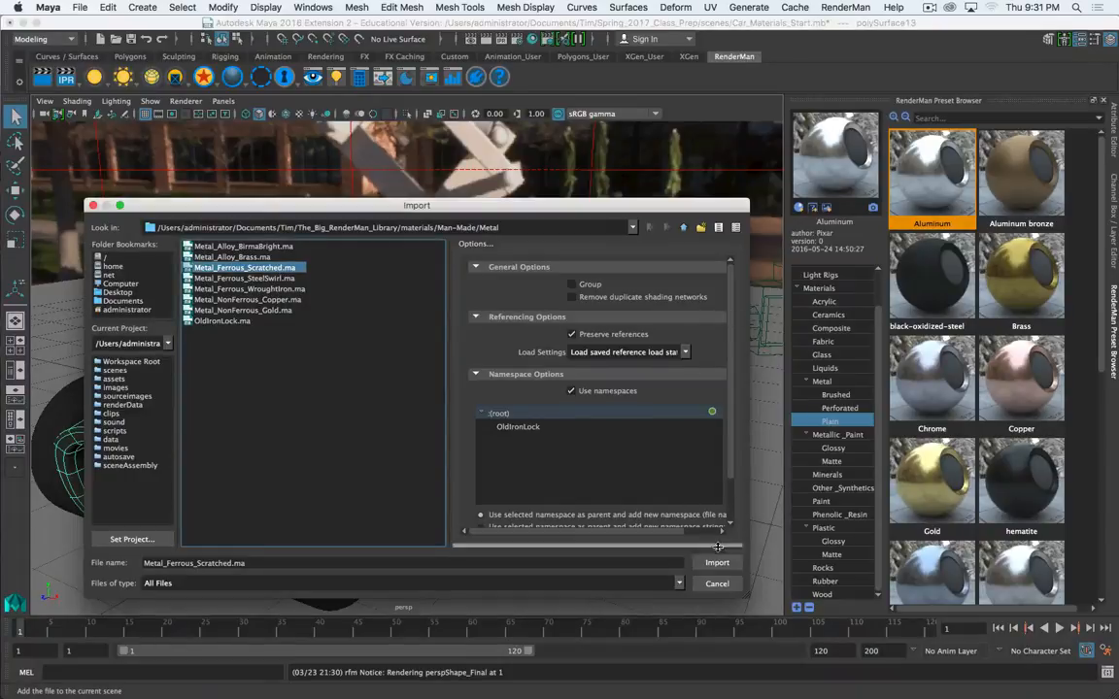
click(717, 564)
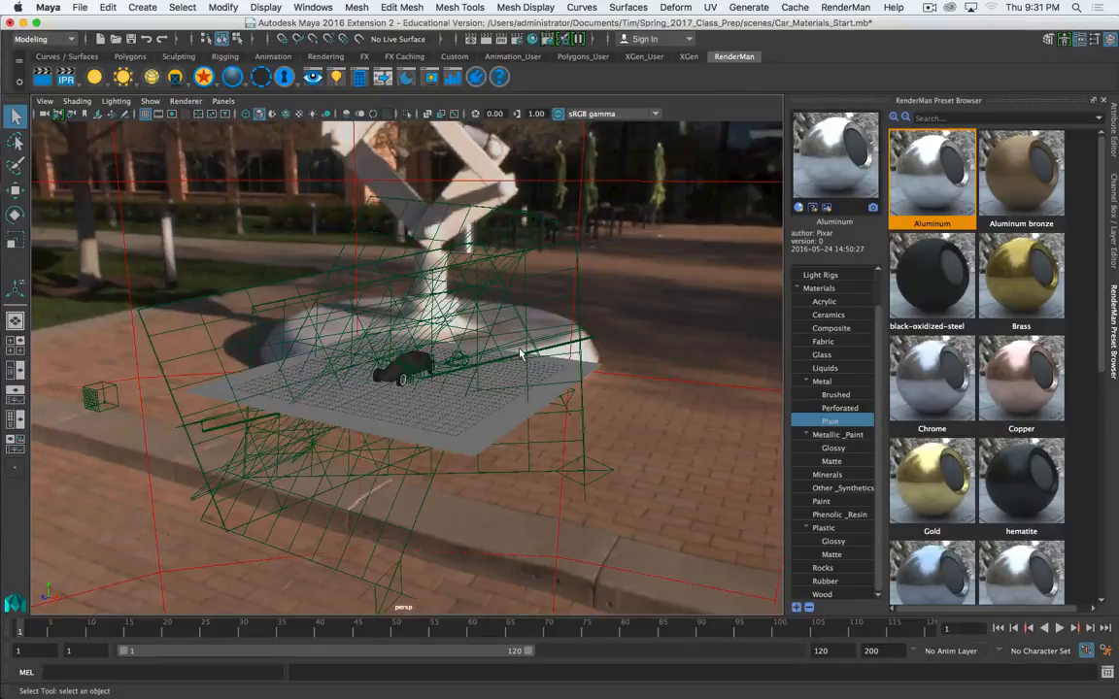
mouse_move(462, 334)
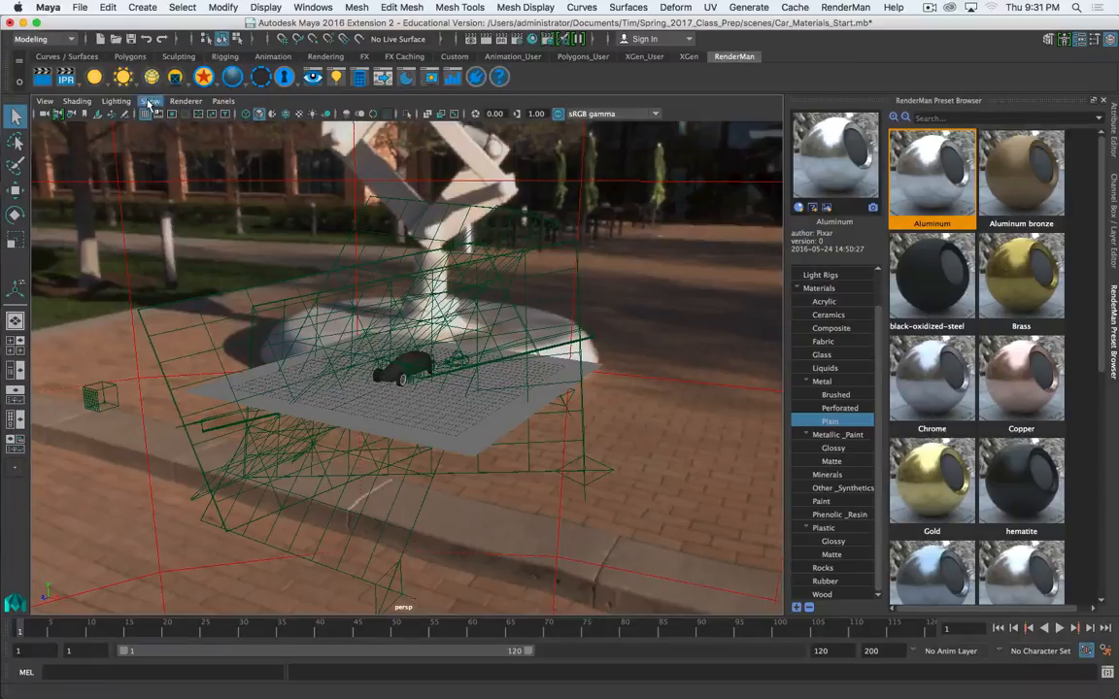
click(151, 101)
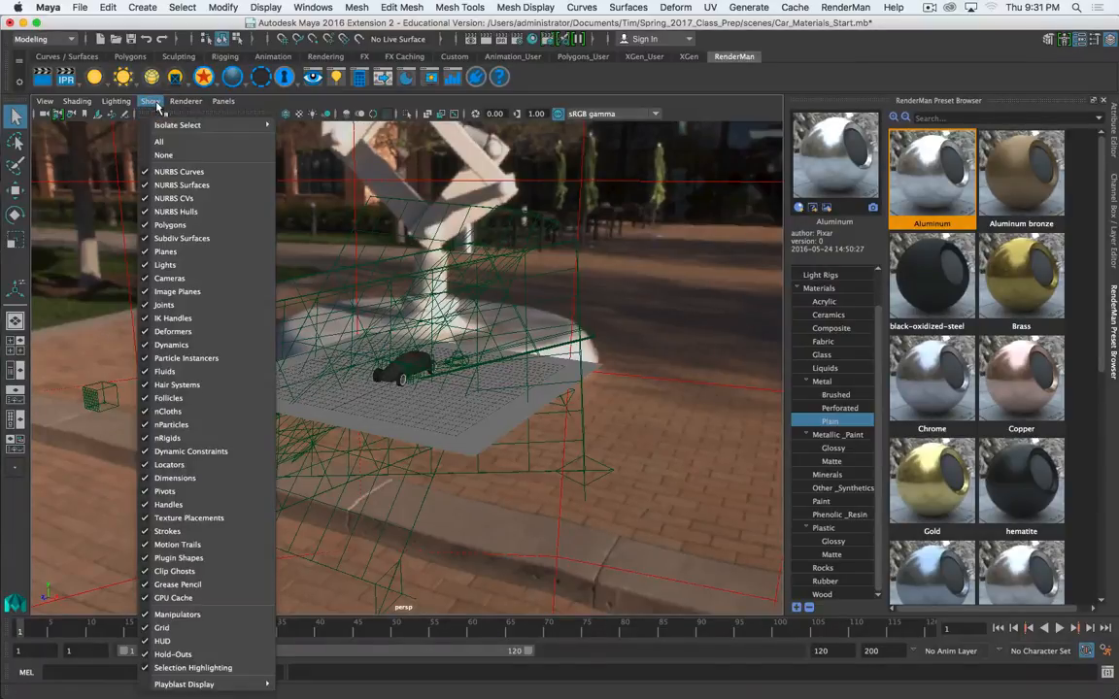
mouse_move(169, 277)
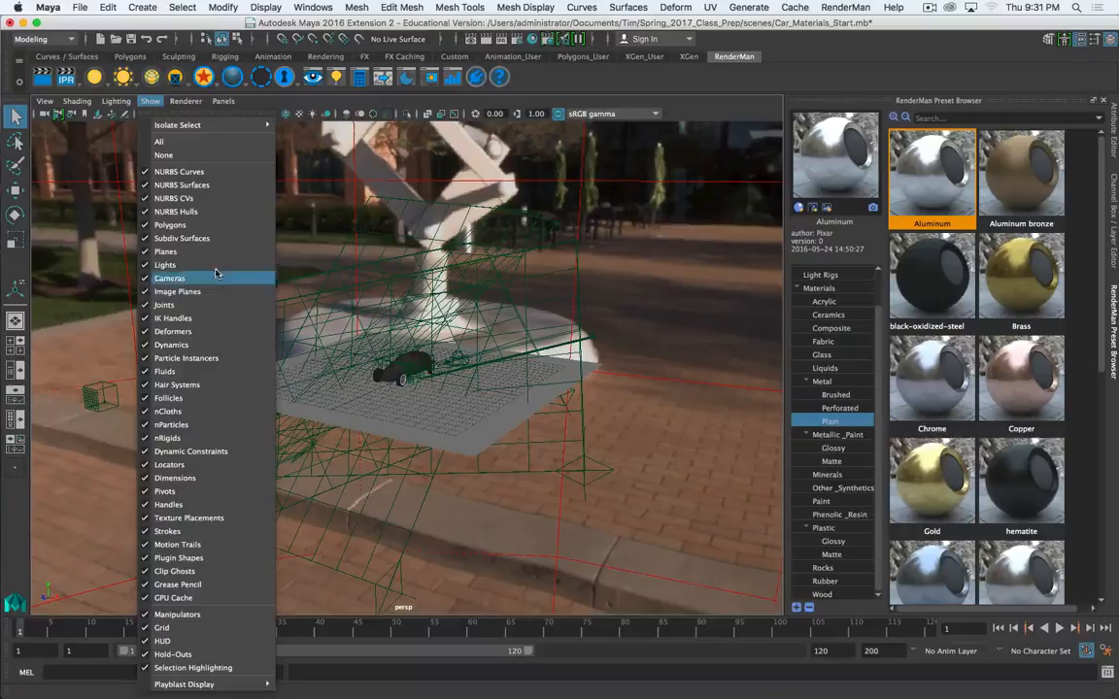
mouse_move(186, 357)
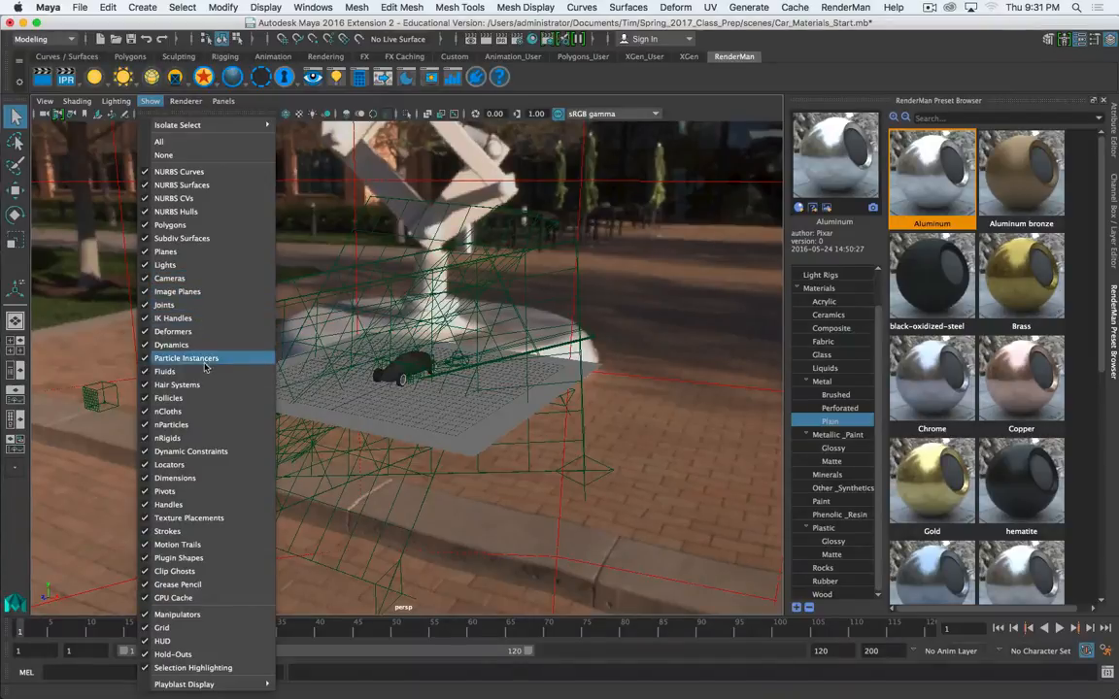
mouse_move(175, 478)
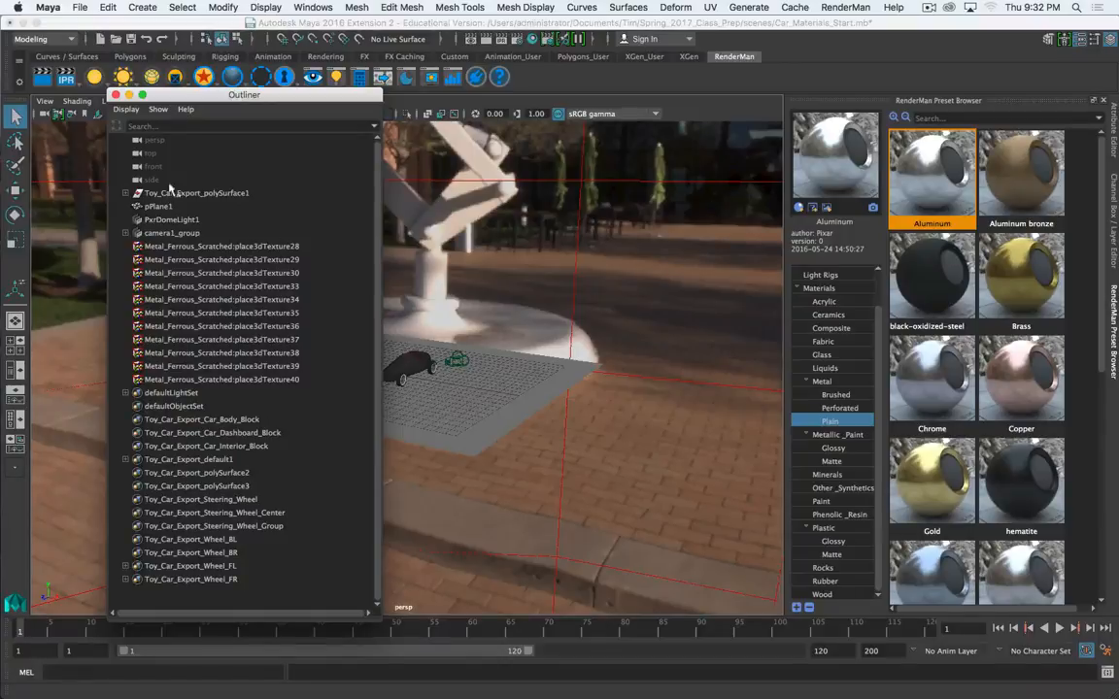
Step: Bring up the Outliner actions for the Metal_Ferrous_Scratched place3dTexture nodes to delete them
click(186, 109)
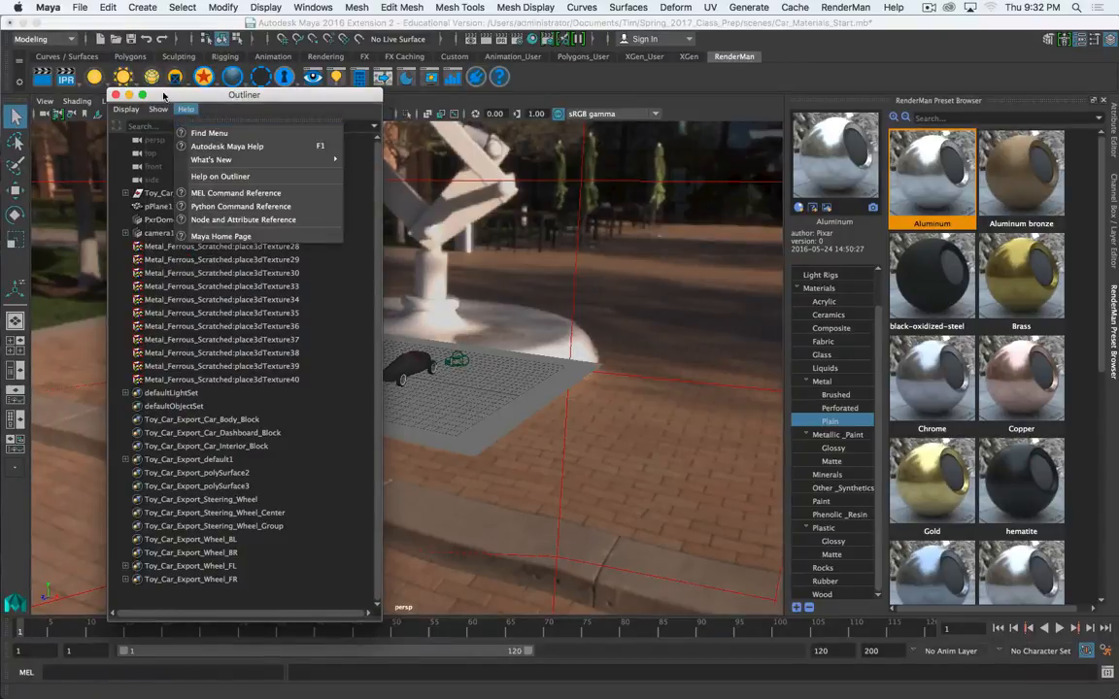
click(157, 109)
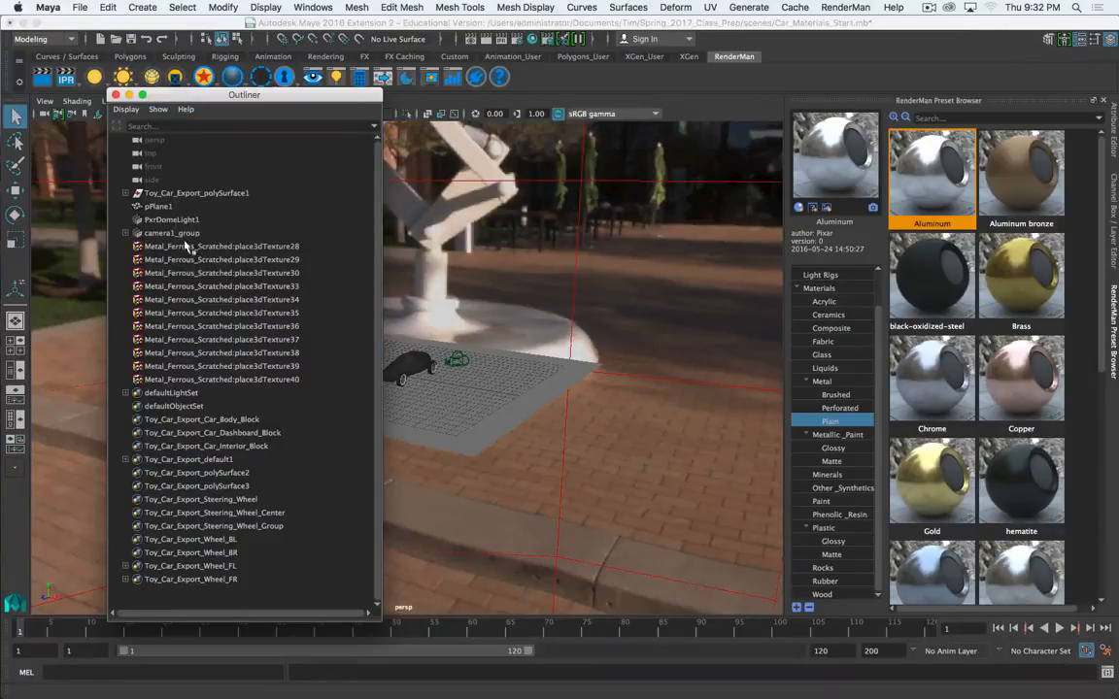
right_click(222, 340)
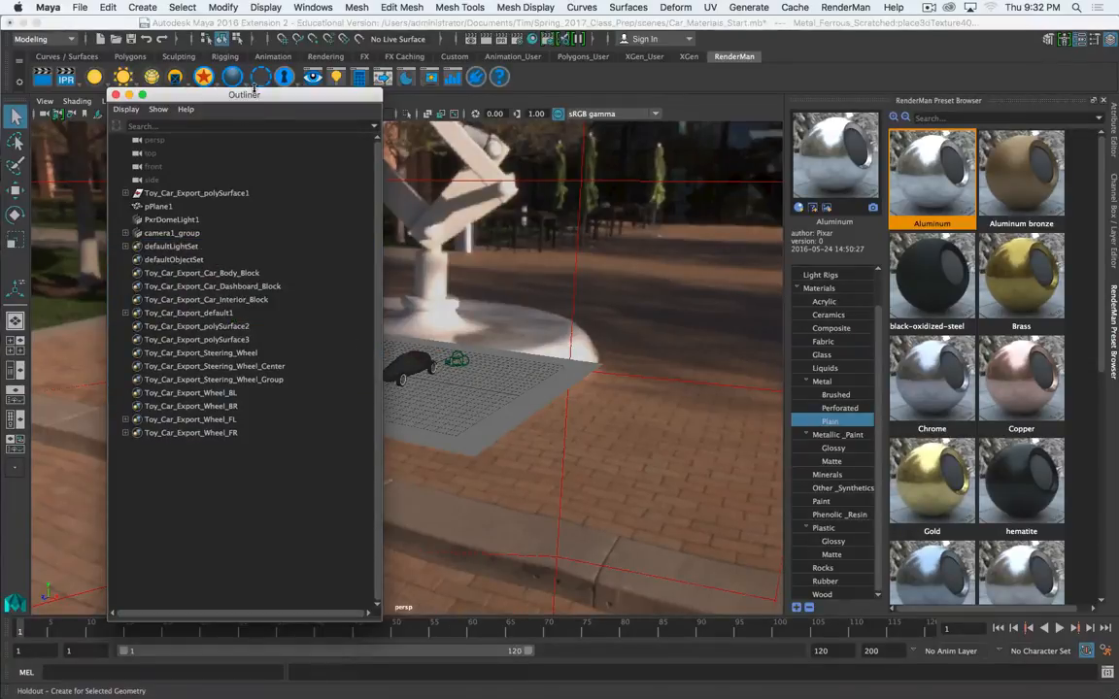
Step: Assign a favourite metal material to the car body and render the frame
click(115, 93)
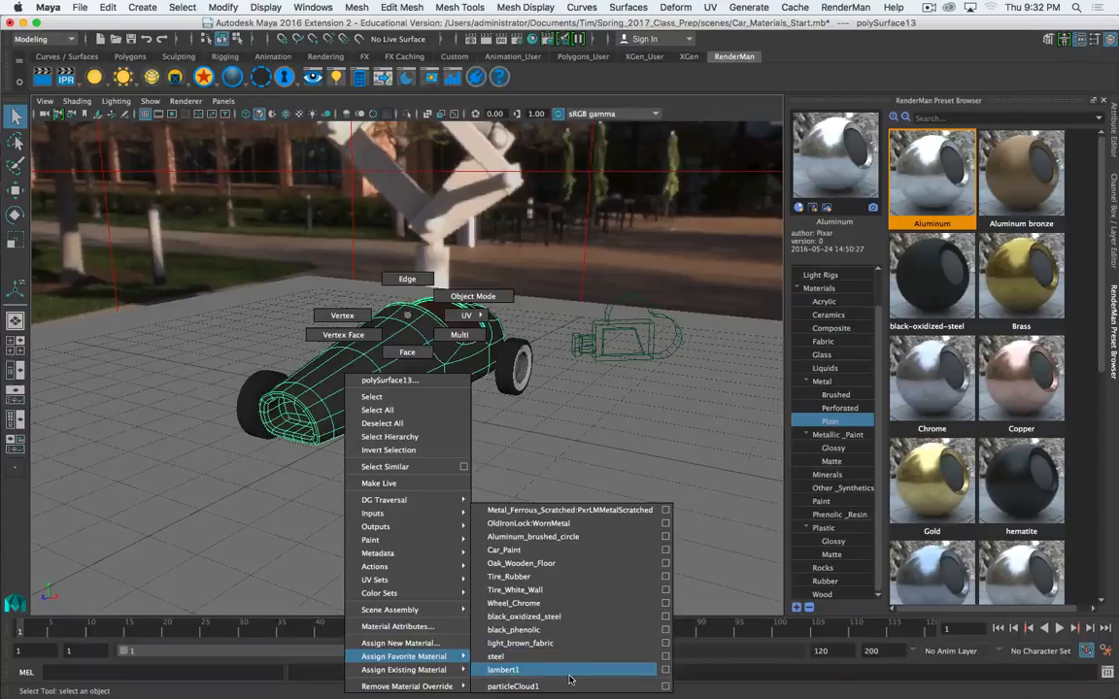
click(569, 509)
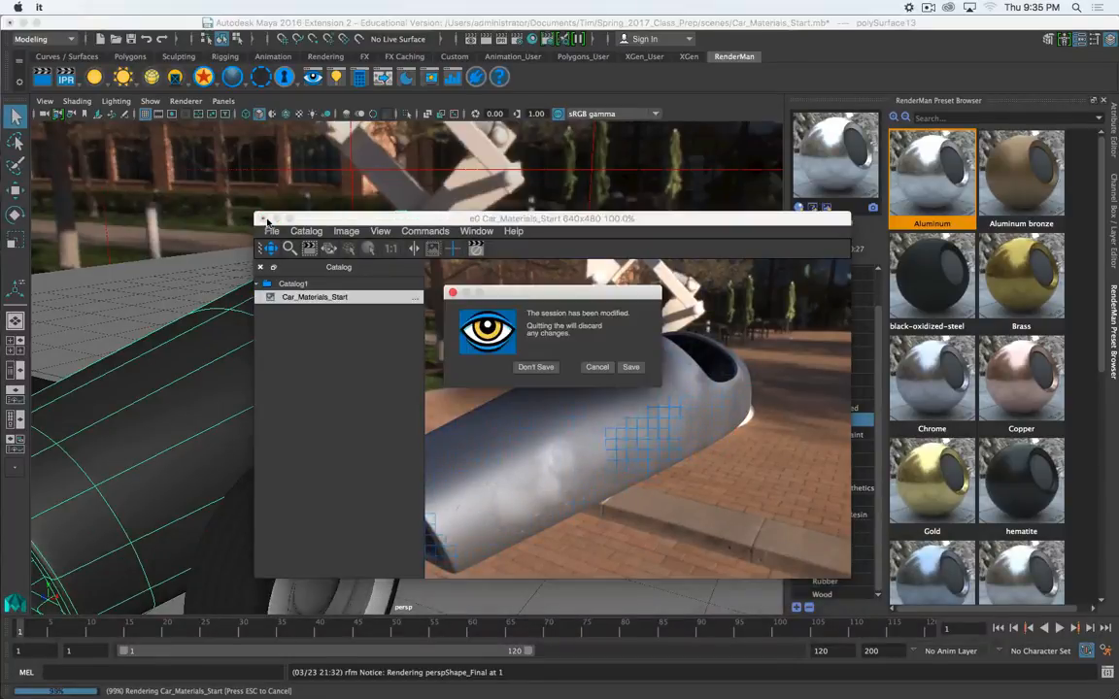
Step: Quit 'it' without saving and assign special_paint_carPaint:PxrLMMetalCarPaint to the car body
click(536, 365)
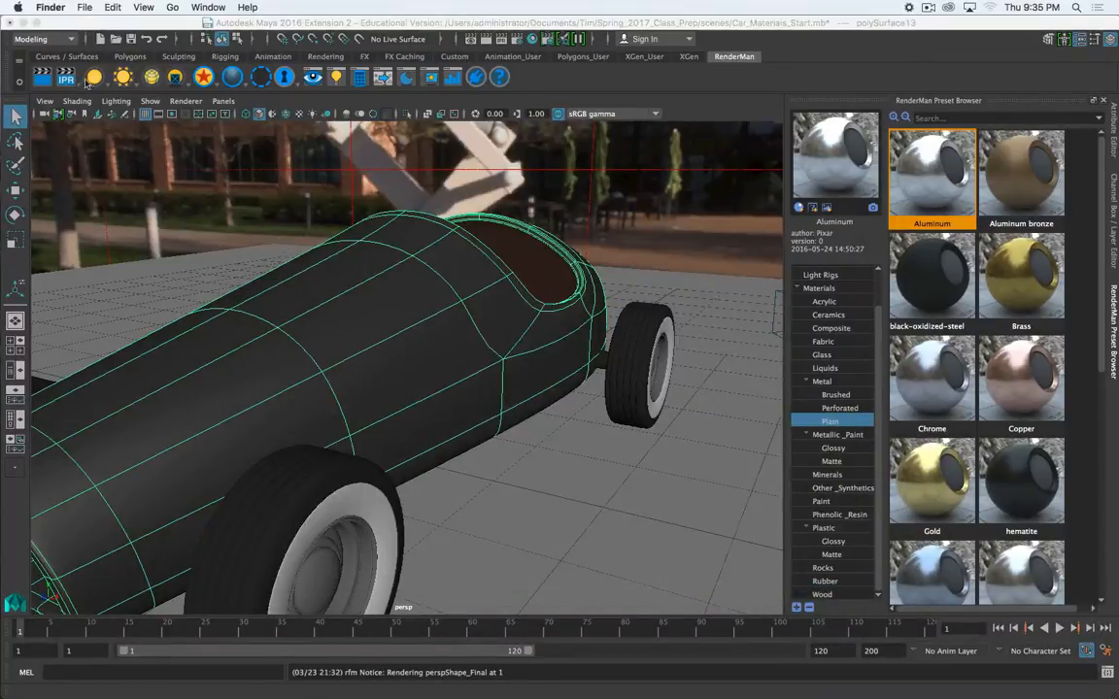
click(81, 8)
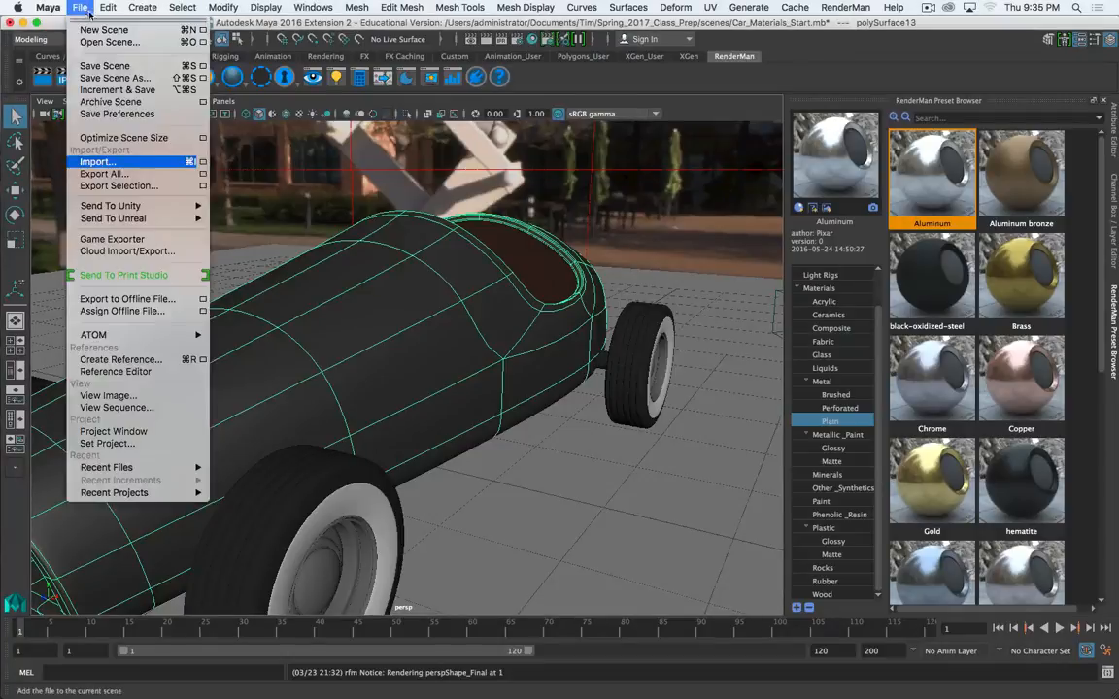
click(93, 161)
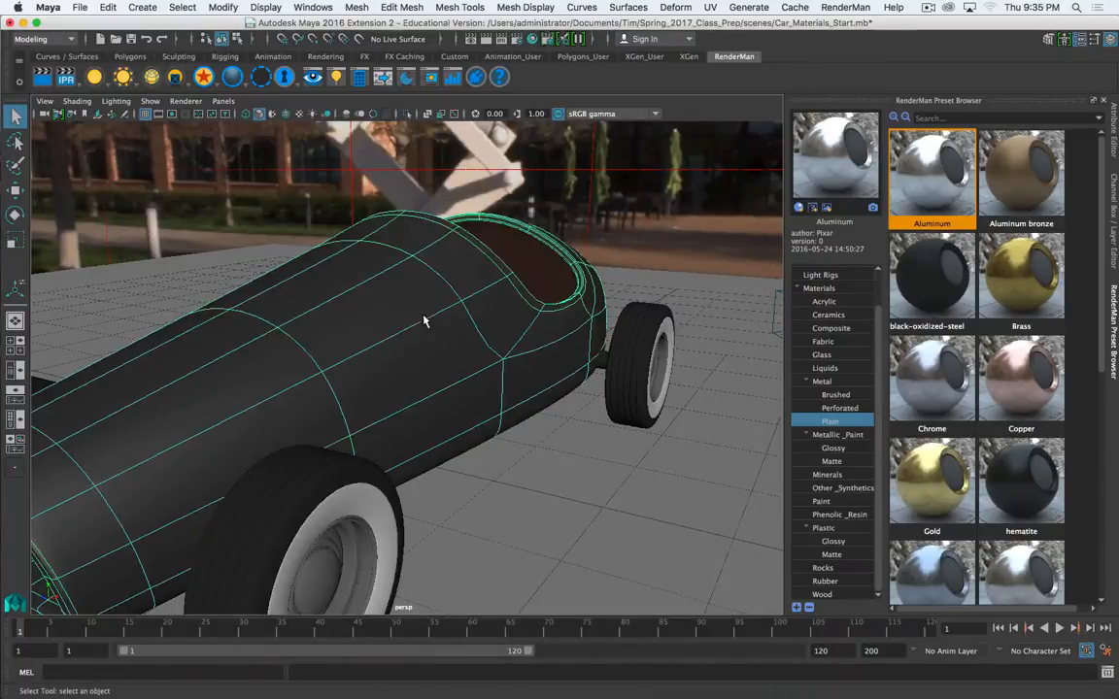
right_click(423, 320)
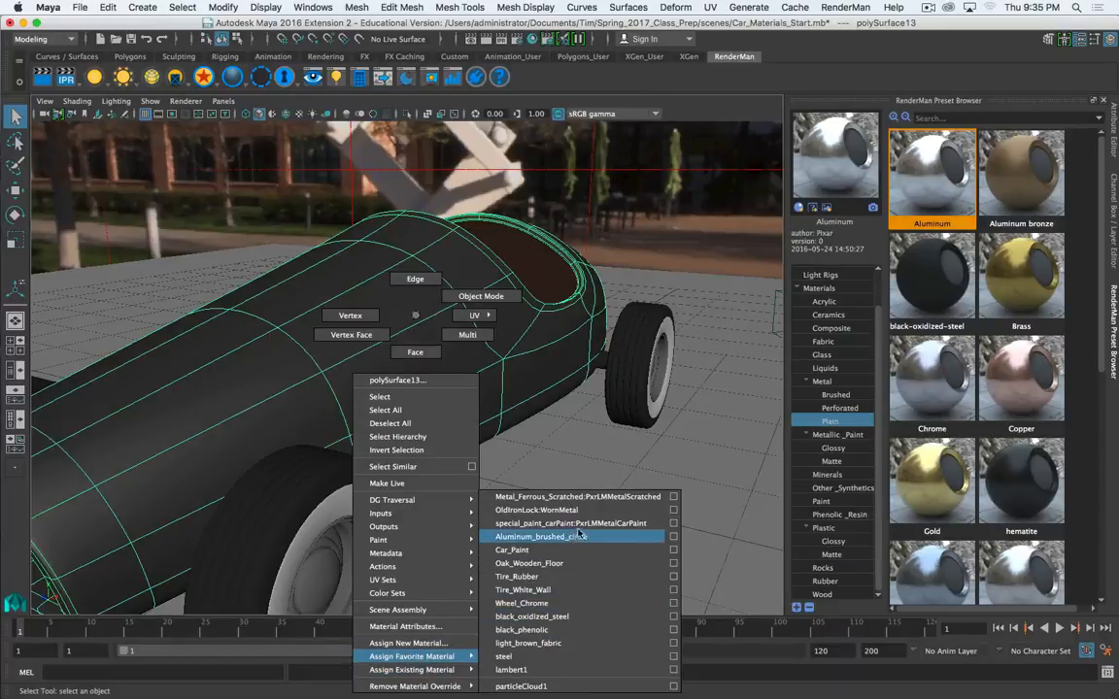
click(571, 522)
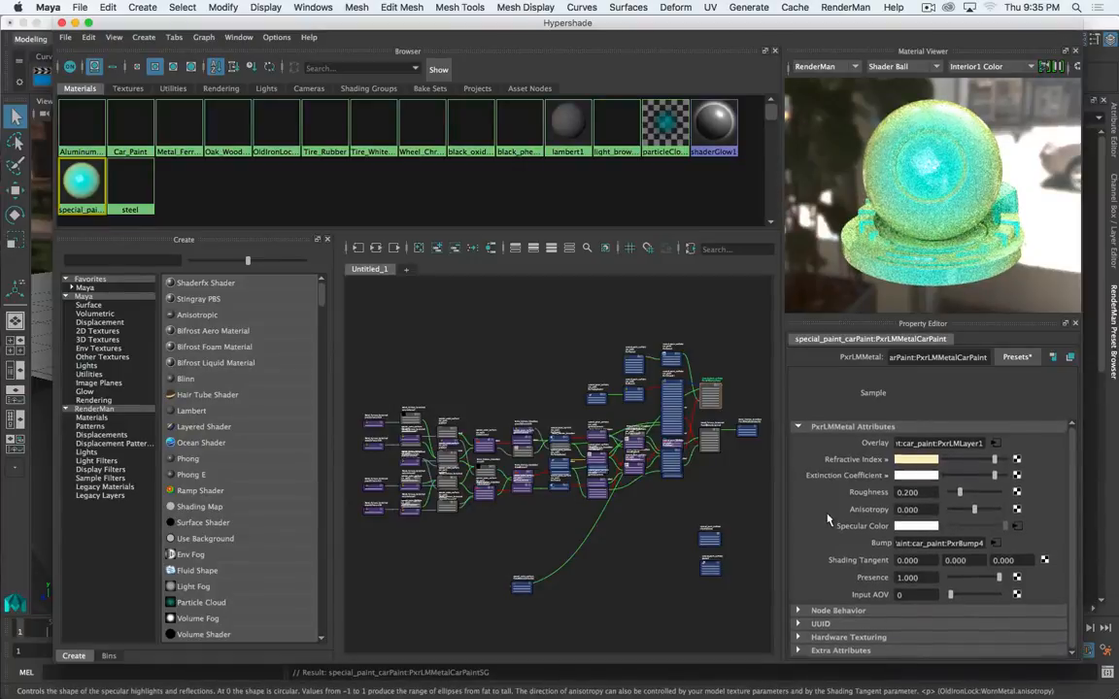
Step: Graph the car paint network in Hypershade and inspect the multiplyDivide1 node's settings
click(81, 185)
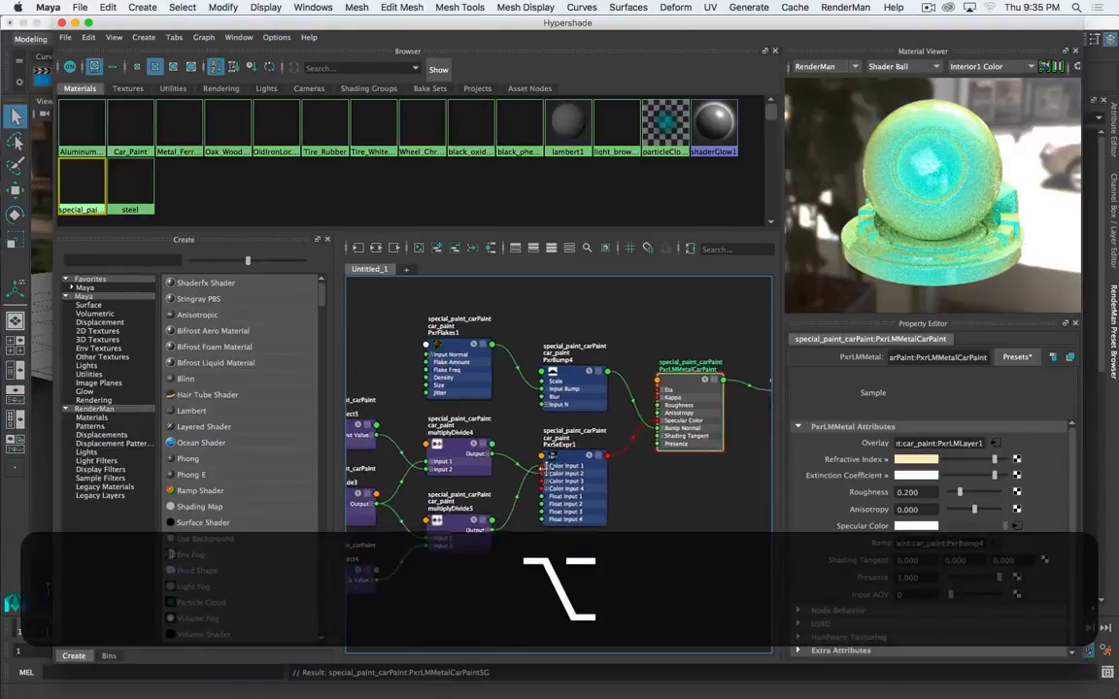
click(563, 431)
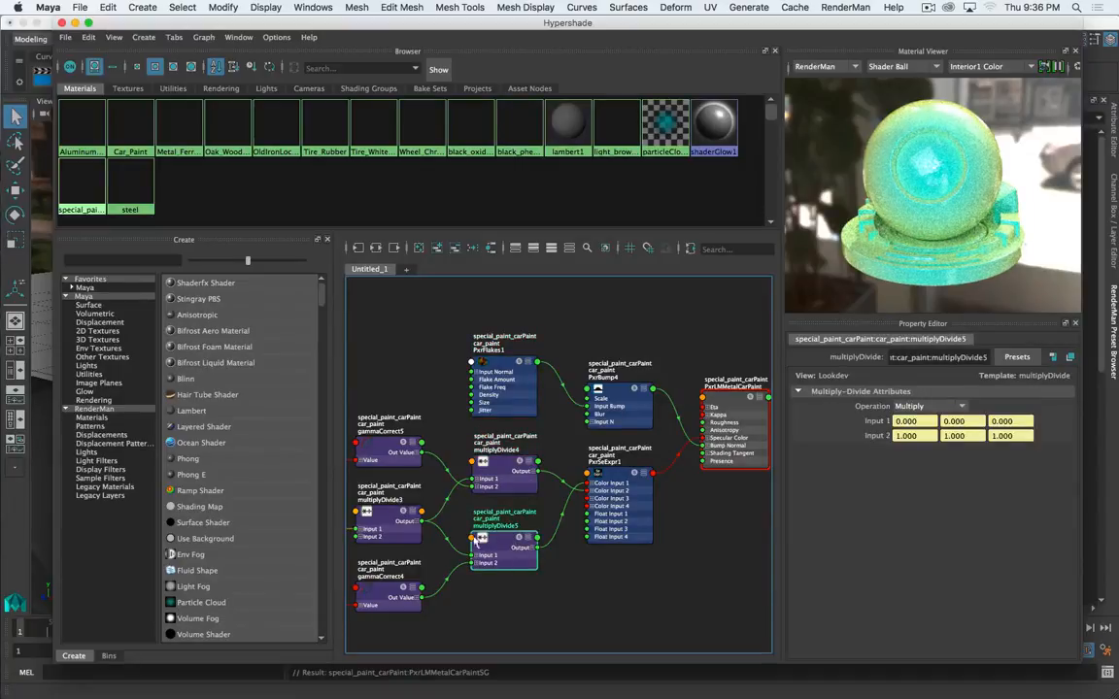
click(388, 524)
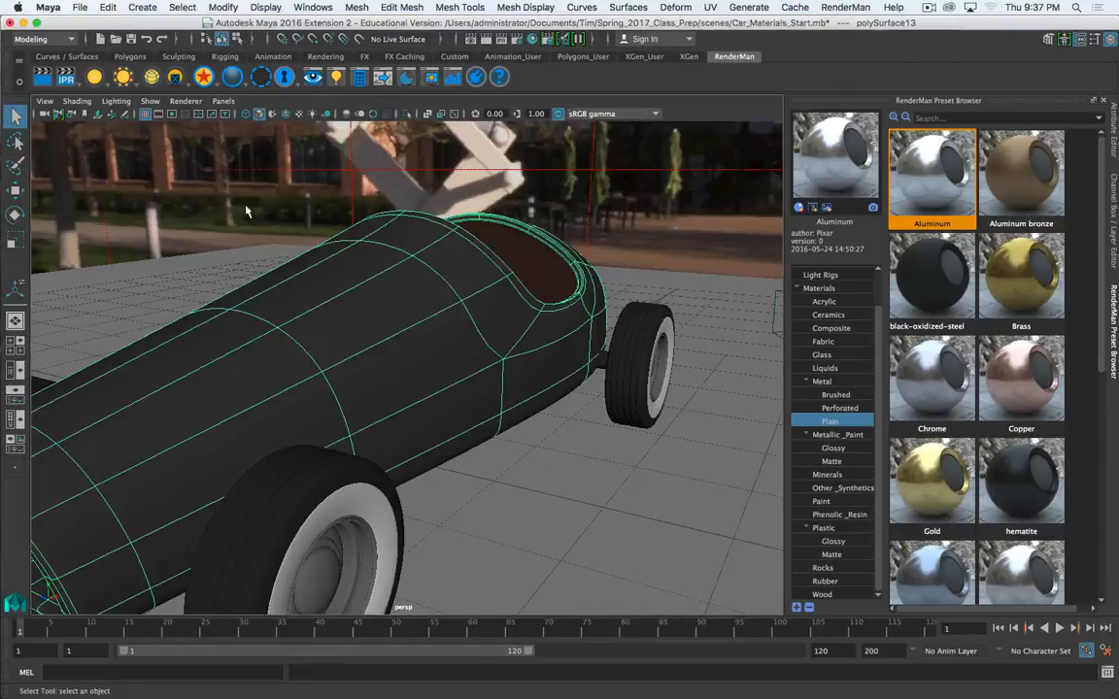
Step: Launch a RenderMan render of the current car frame into the 'it' window
click(43, 78)
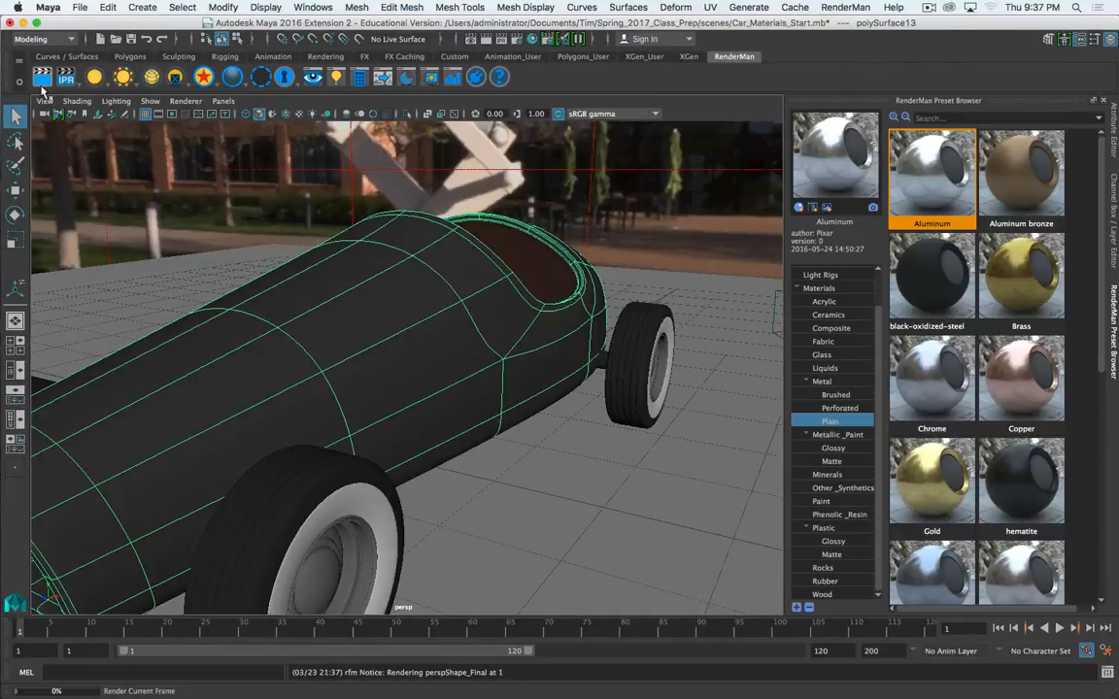
click(43, 78)
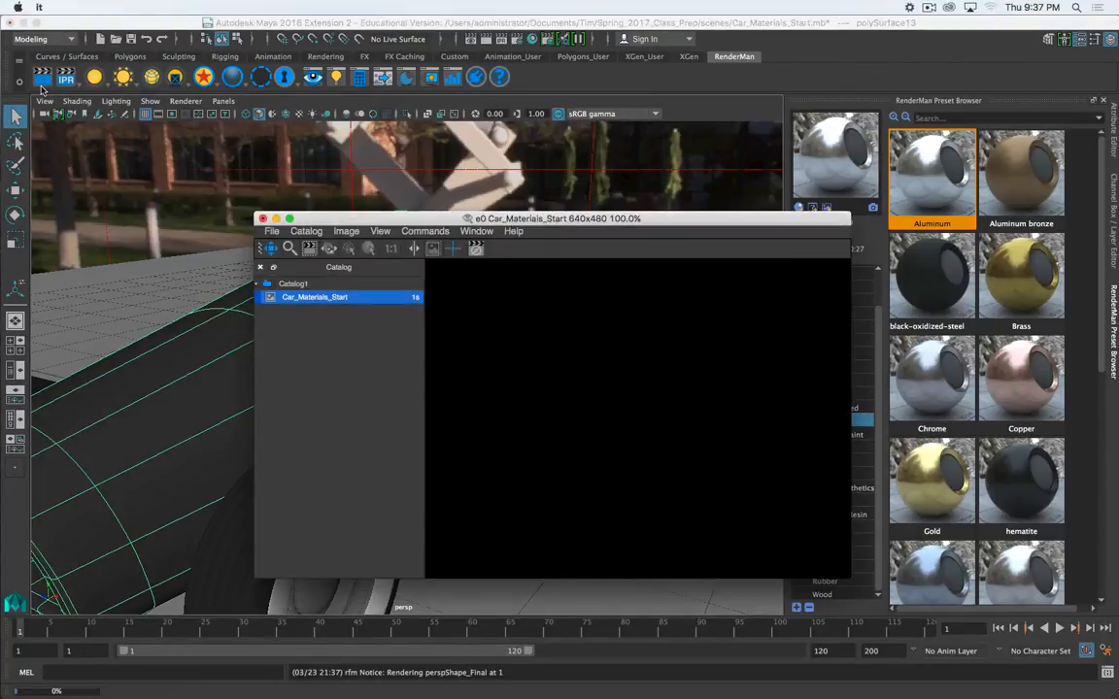